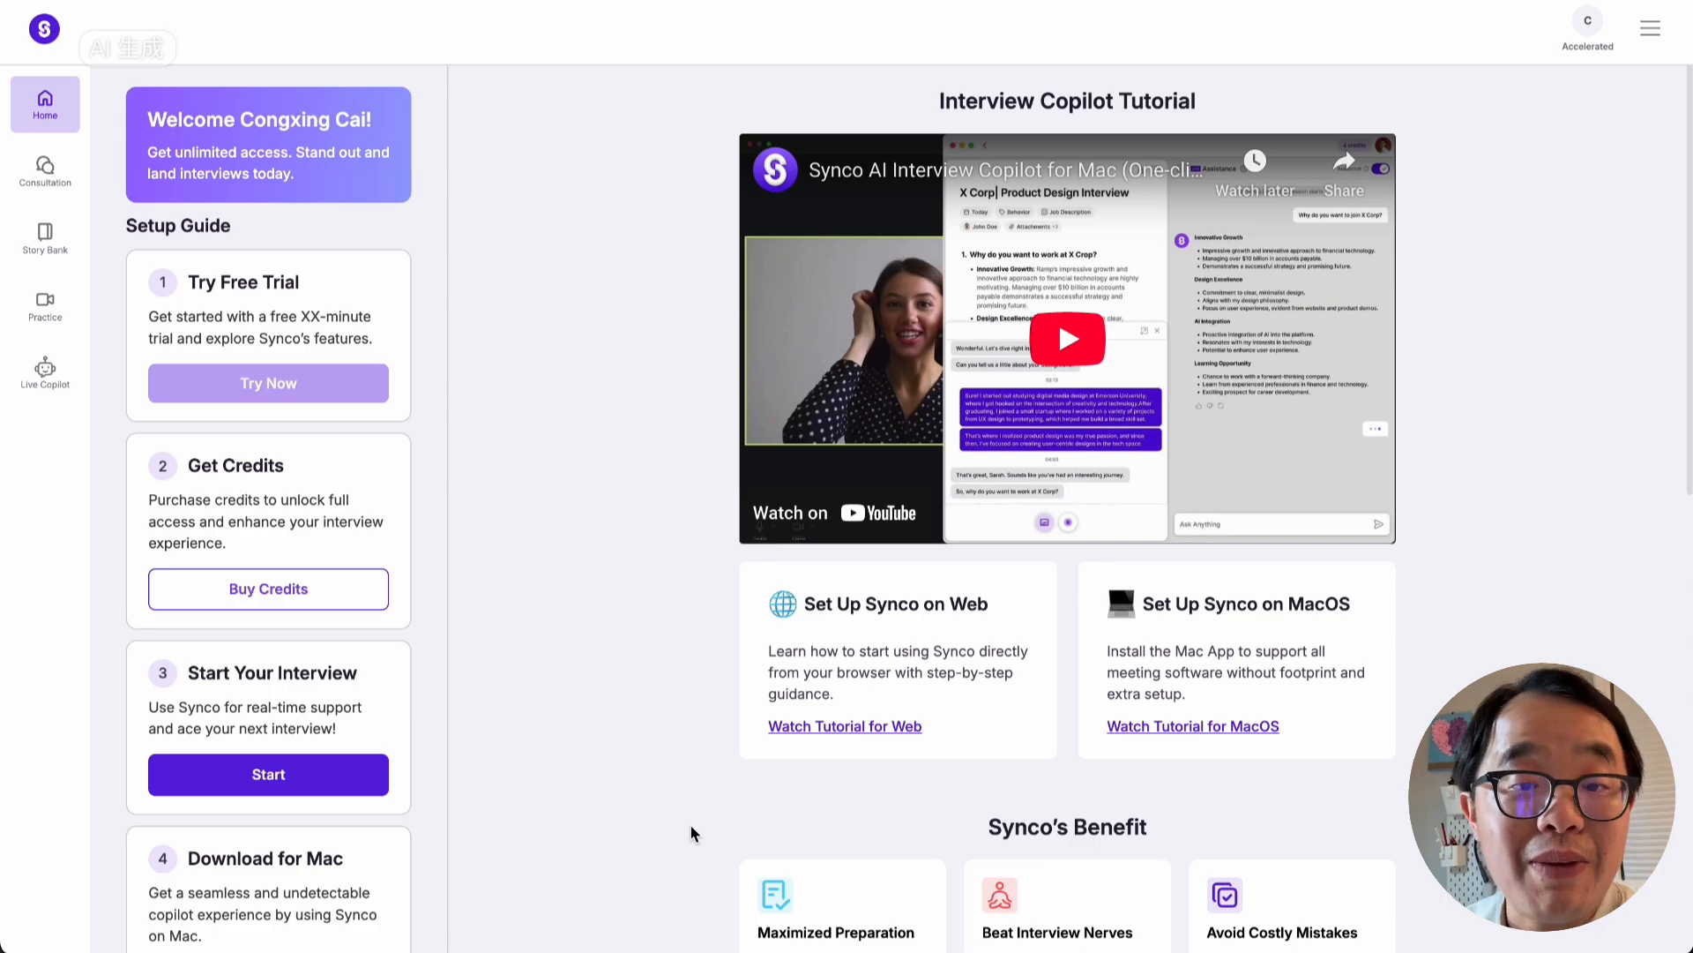
Step: Start a new interview and accept the role and interview settings until the copilot is ready
left_click(268, 774)
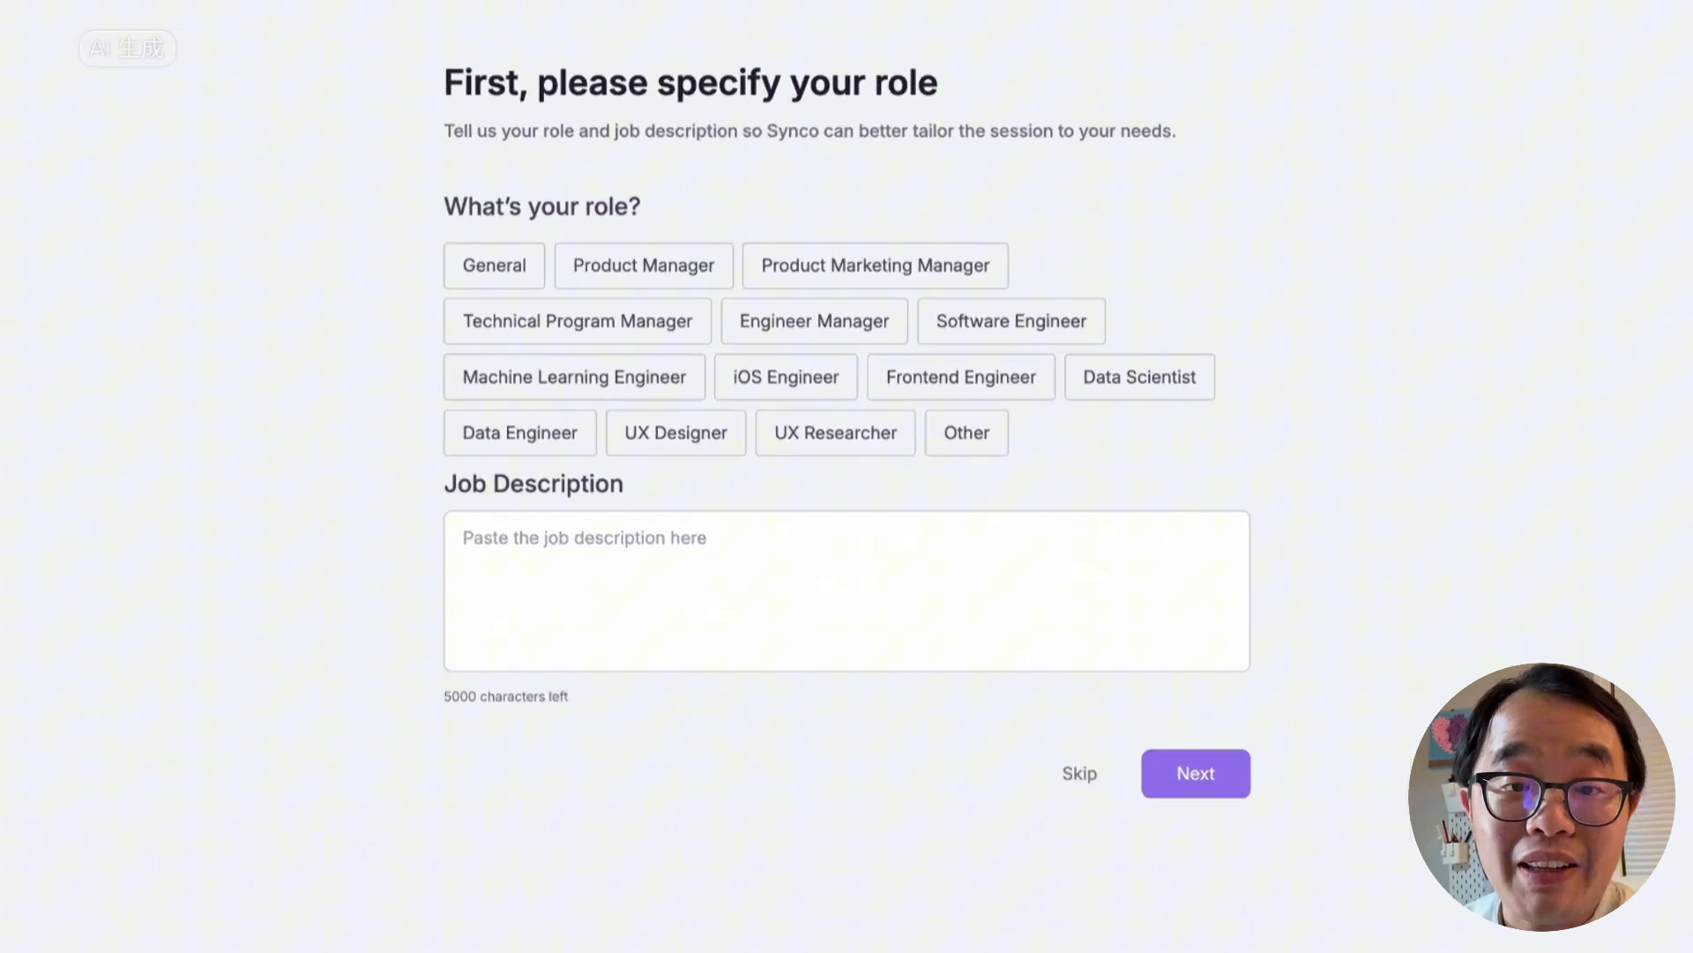
left_click(1194, 773)
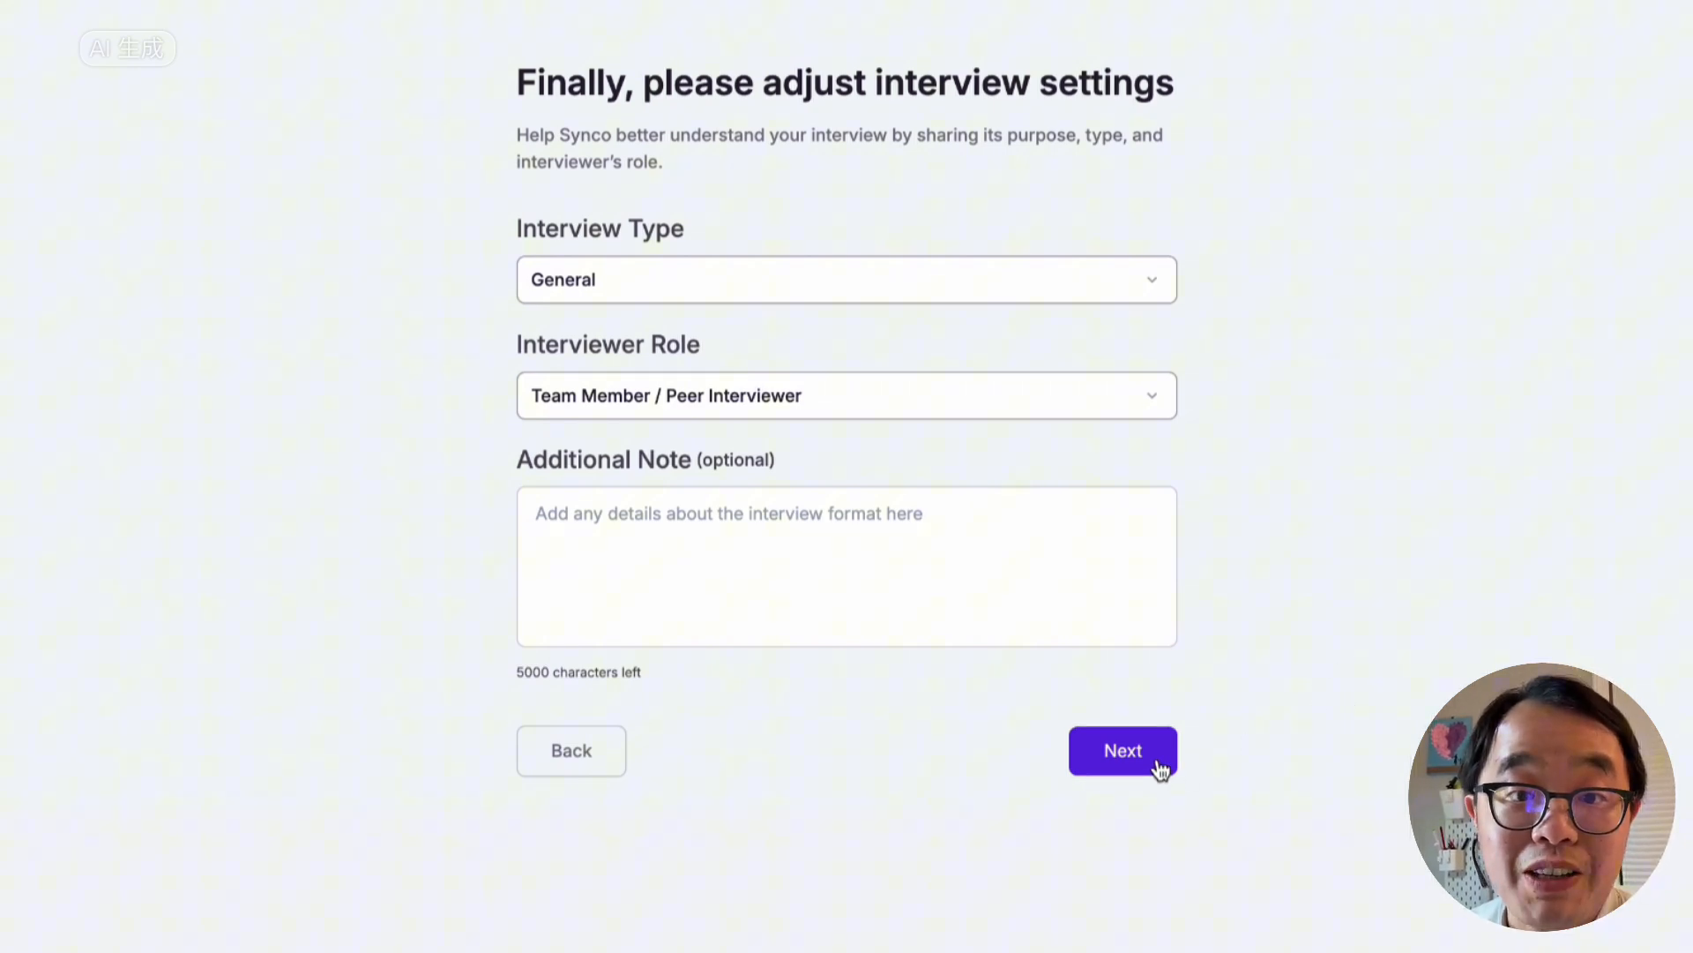
left_click(1122, 749)
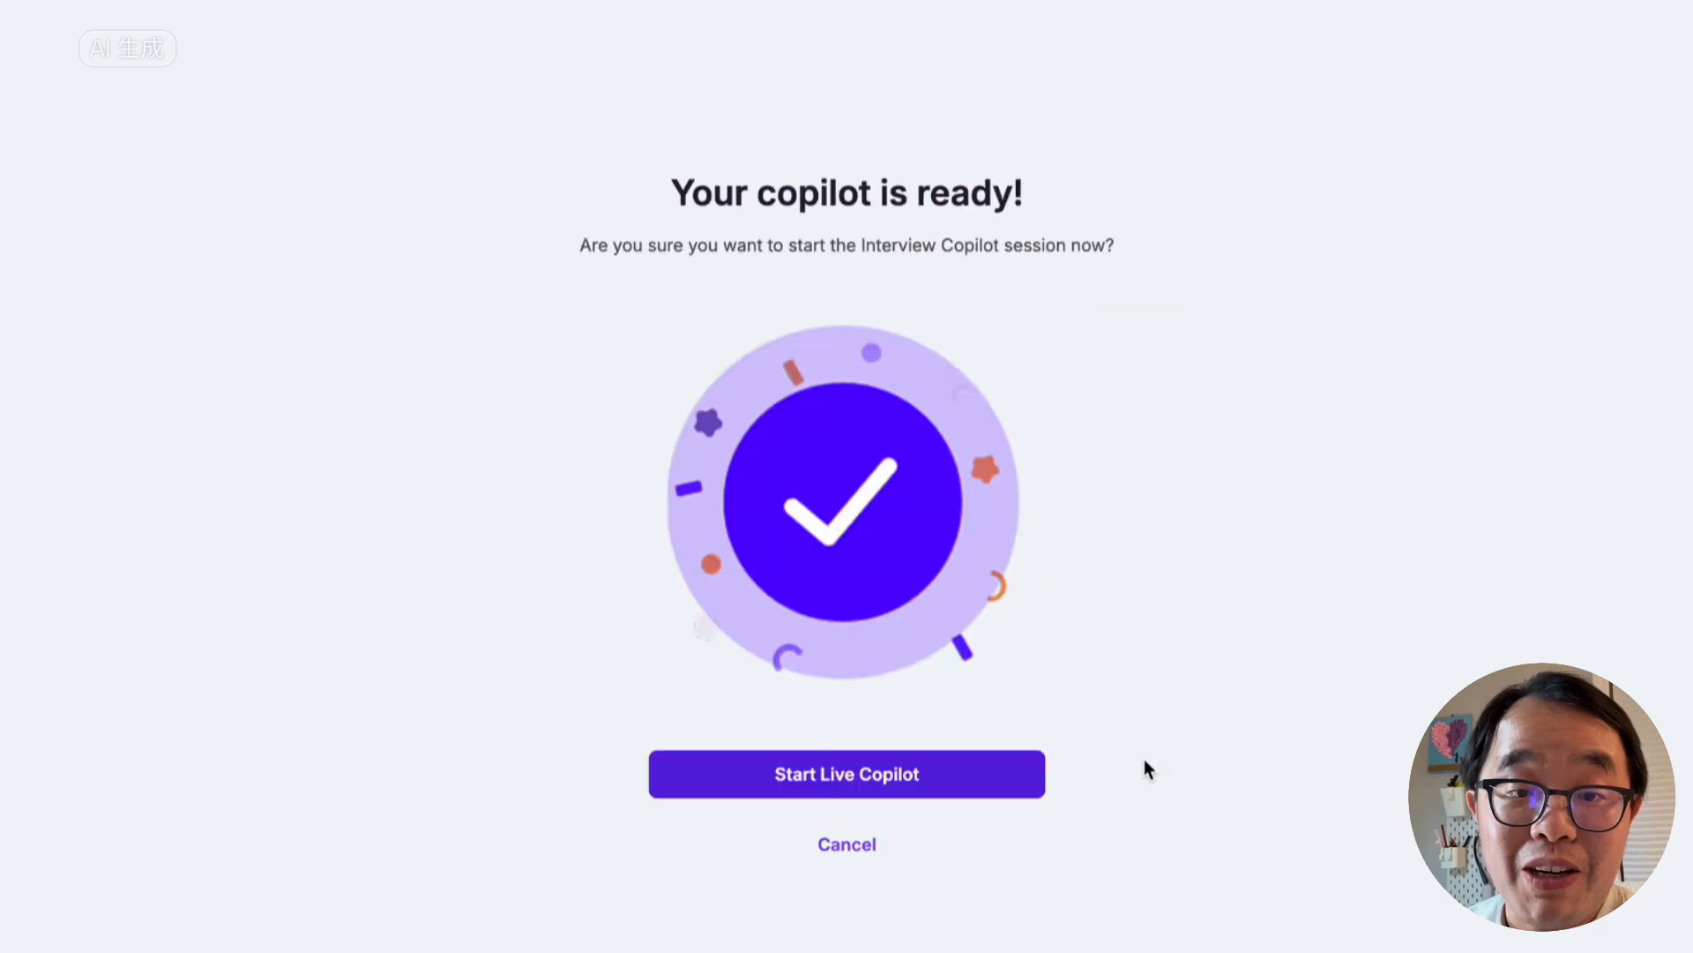
Step: Start the live copilot and select the Google product manager mock interview tab with audio in the share dialog
left_click(845, 772)
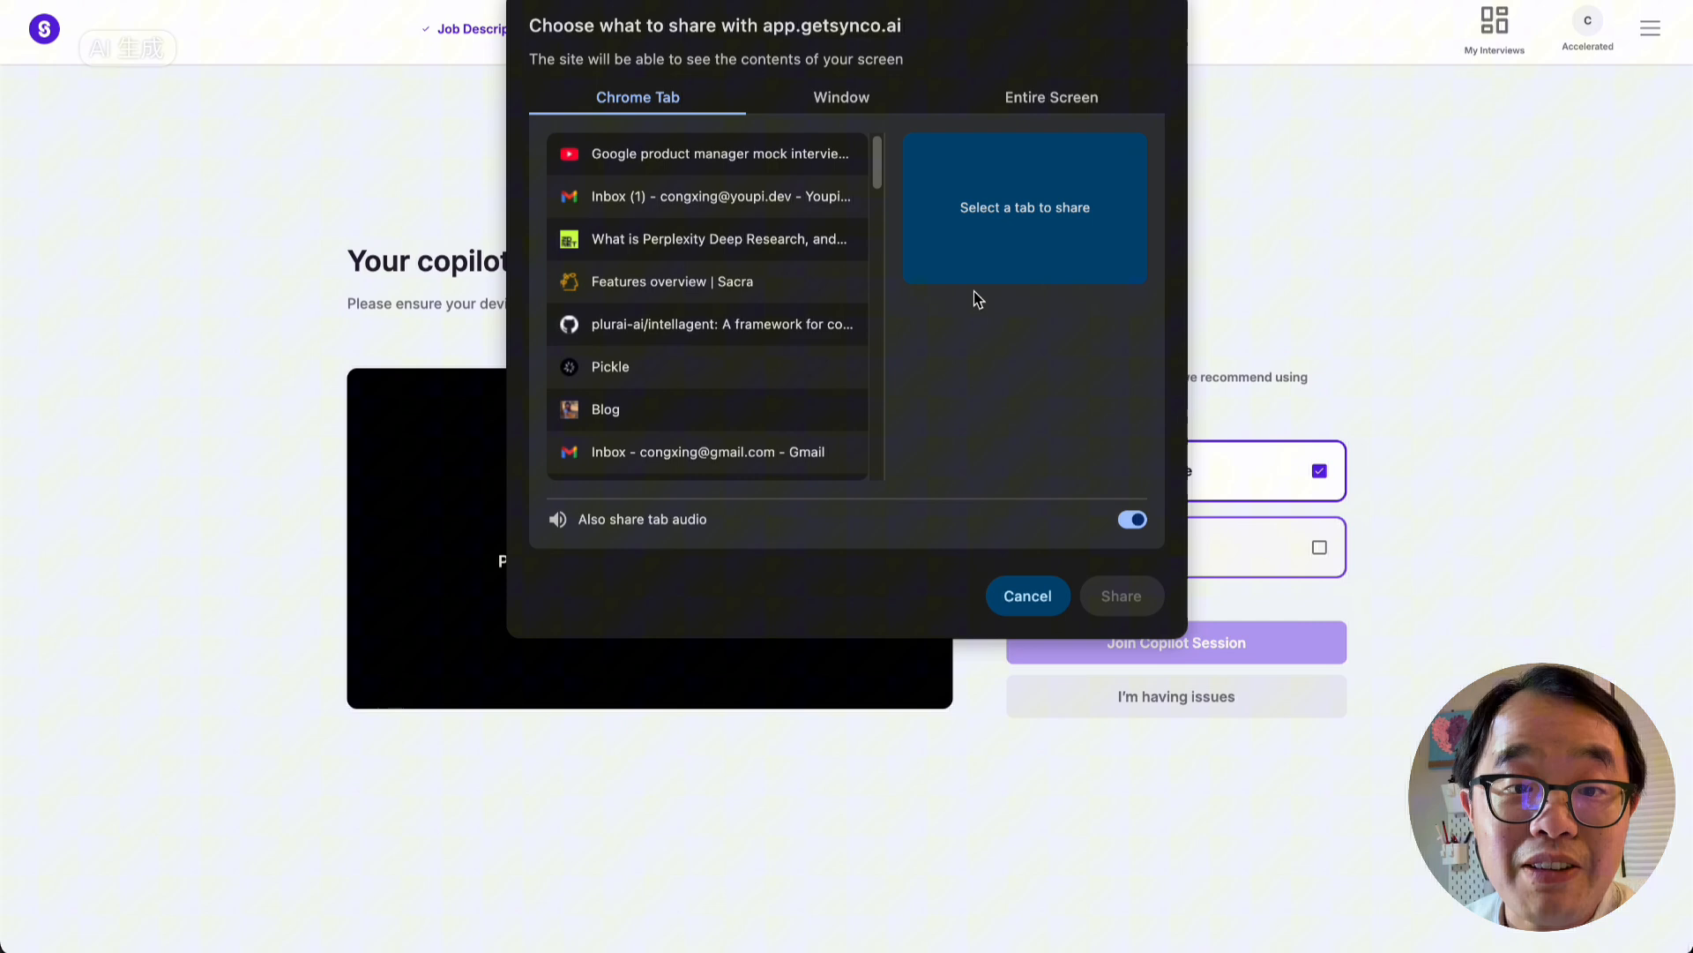
mouse_move(757, 159)
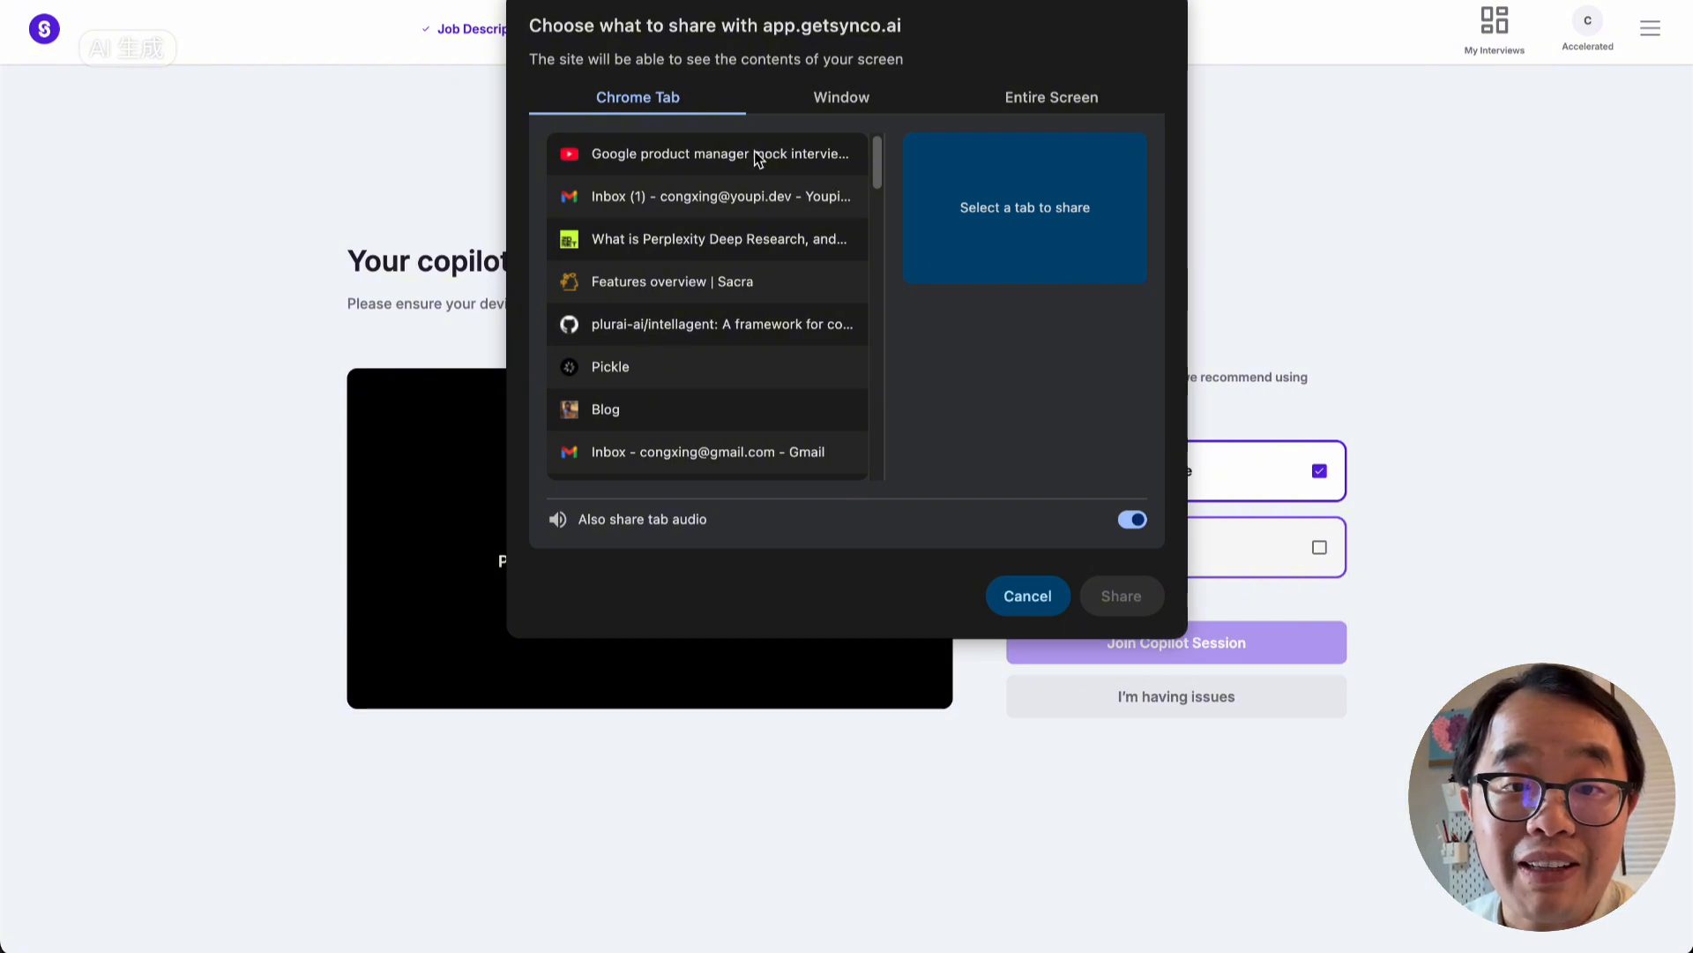
left_click(707, 154)
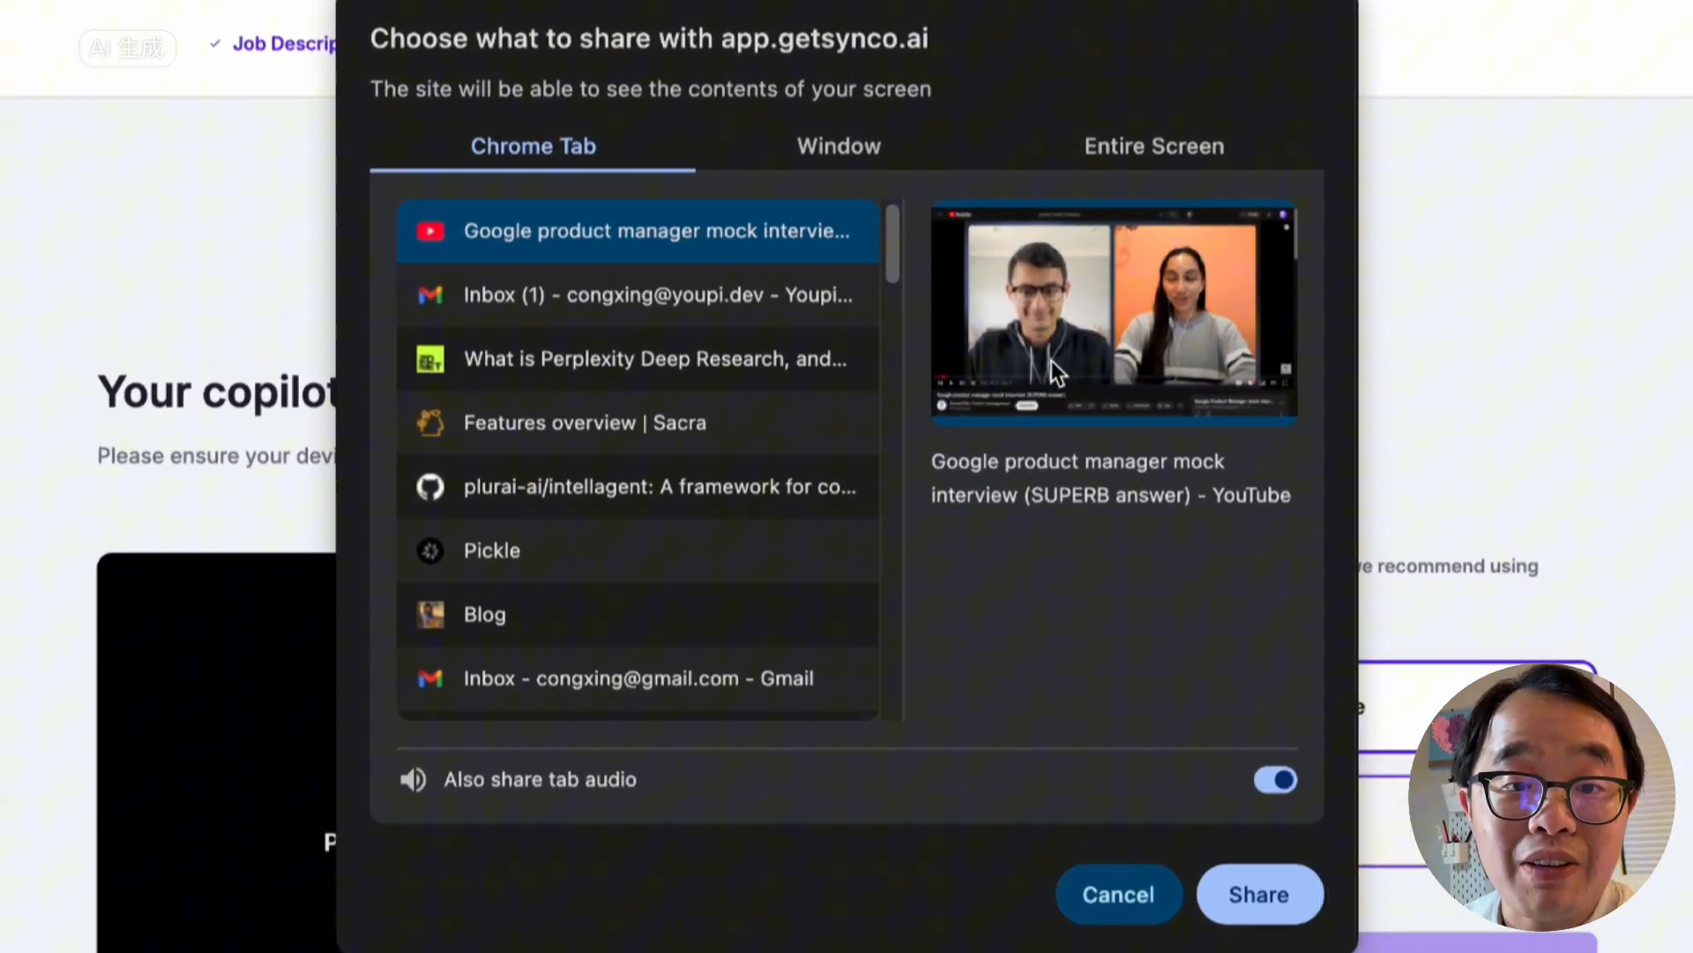
mouse_move(1104, 359)
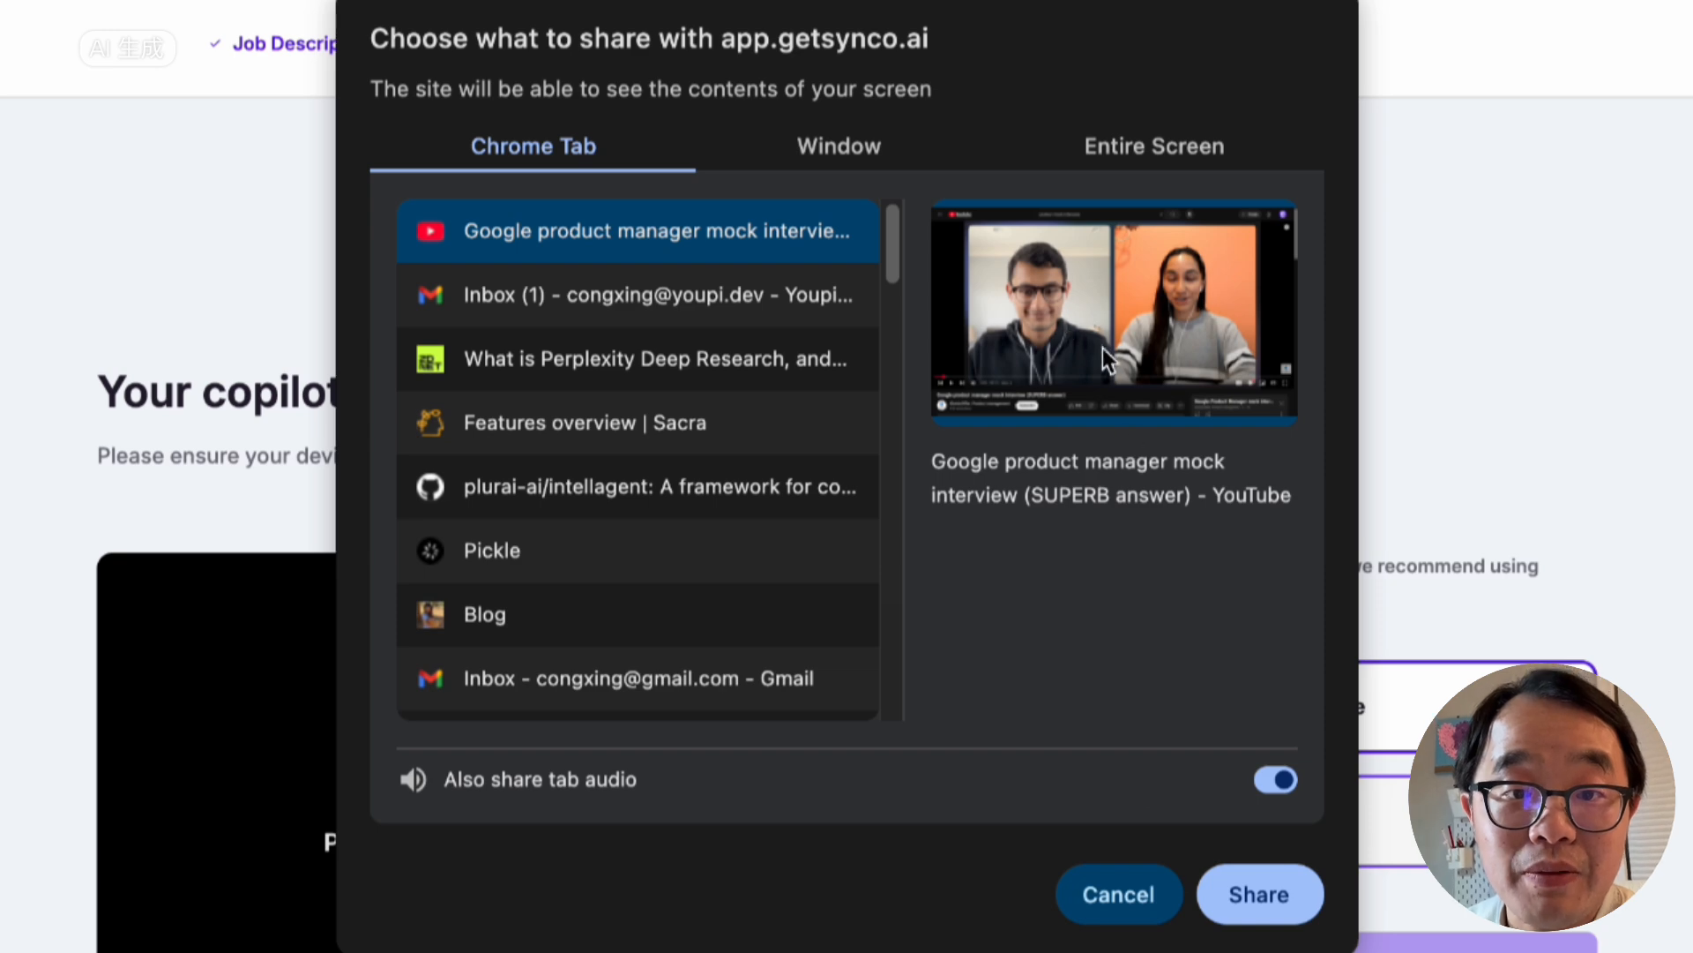
mouse_move(916, 699)
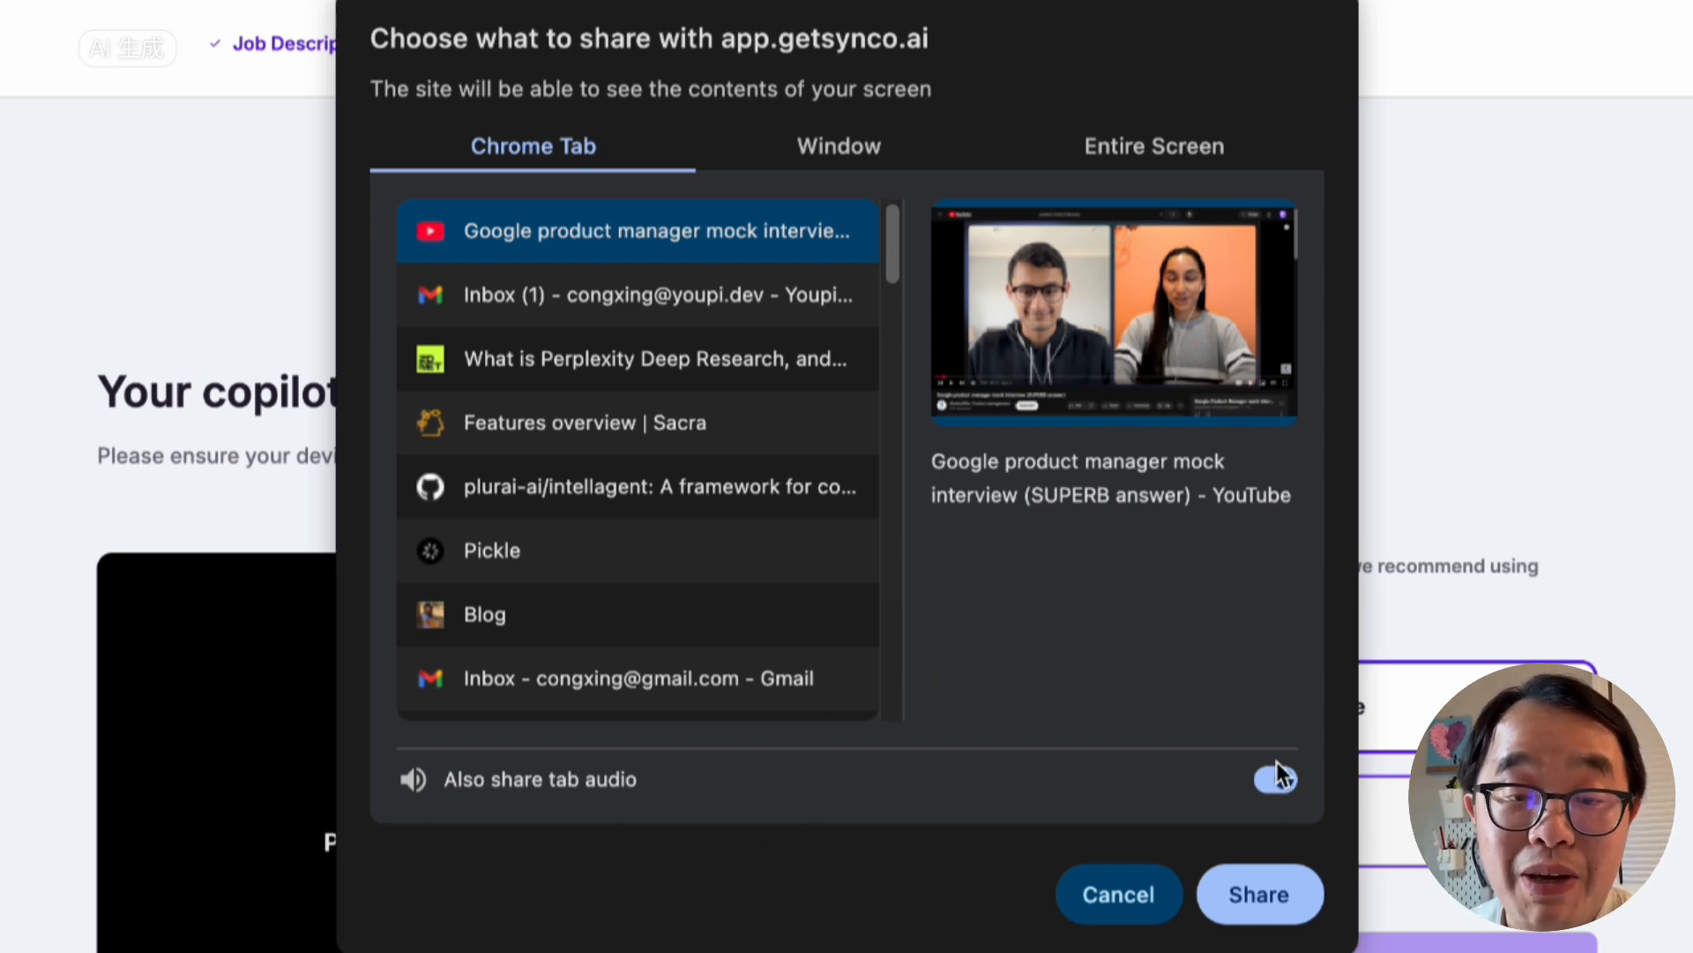
left_click(838, 147)
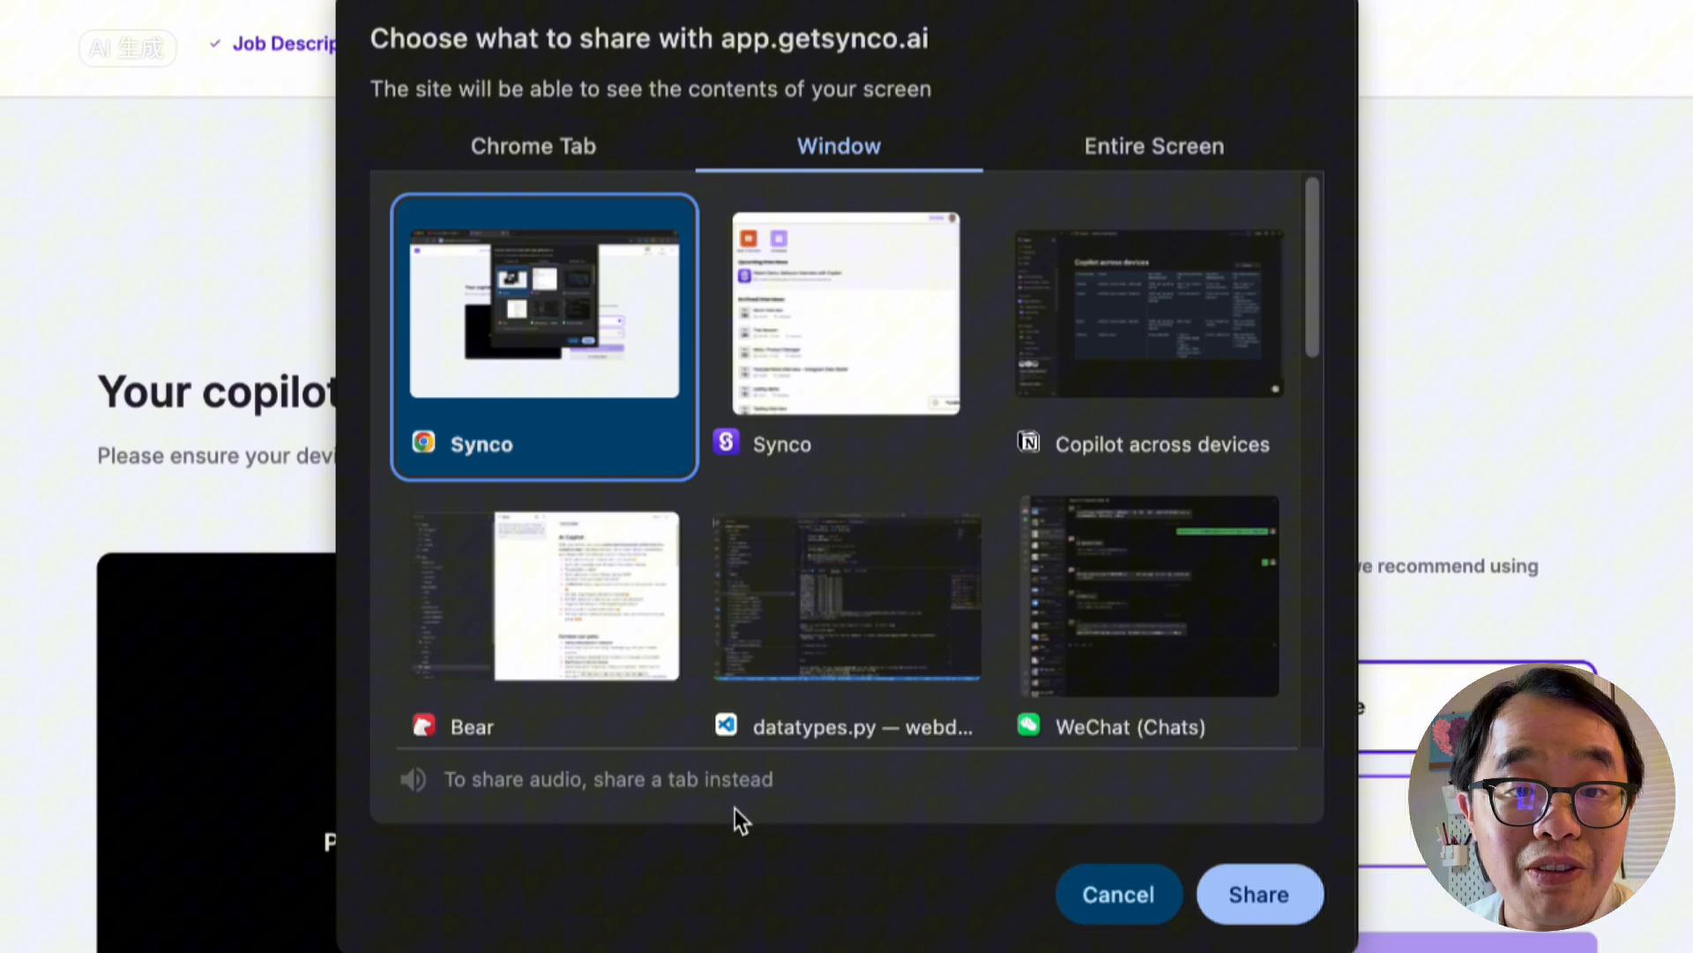
mouse_move(713, 459)
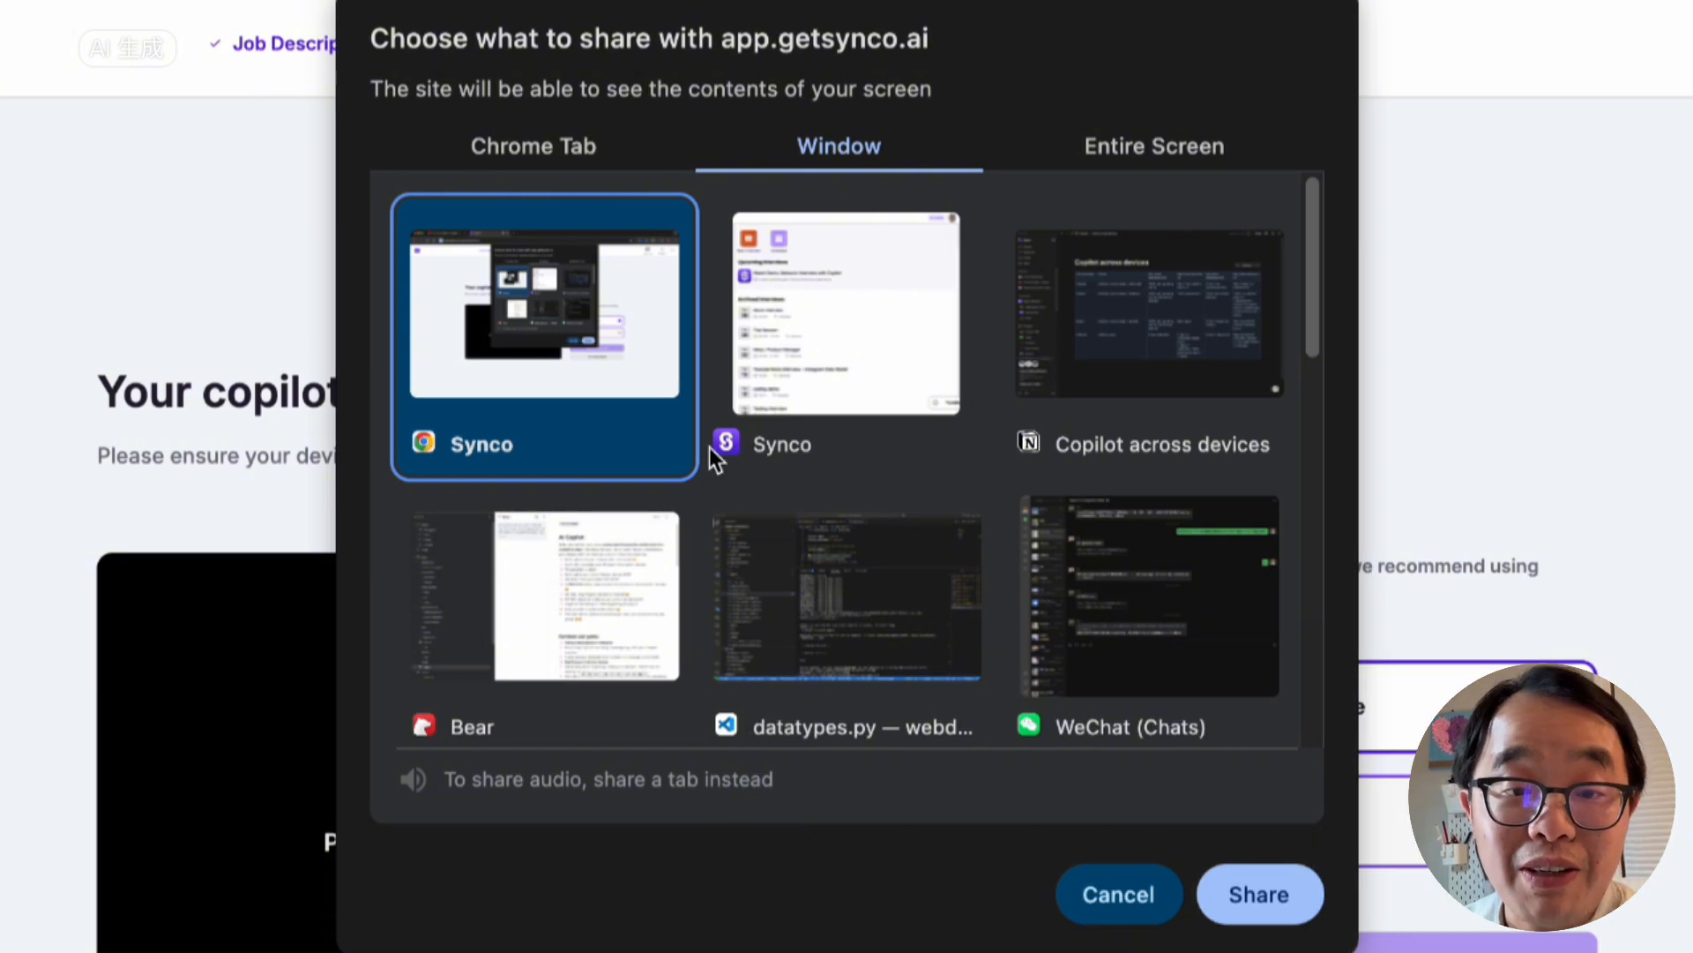
left_click(533, 146)
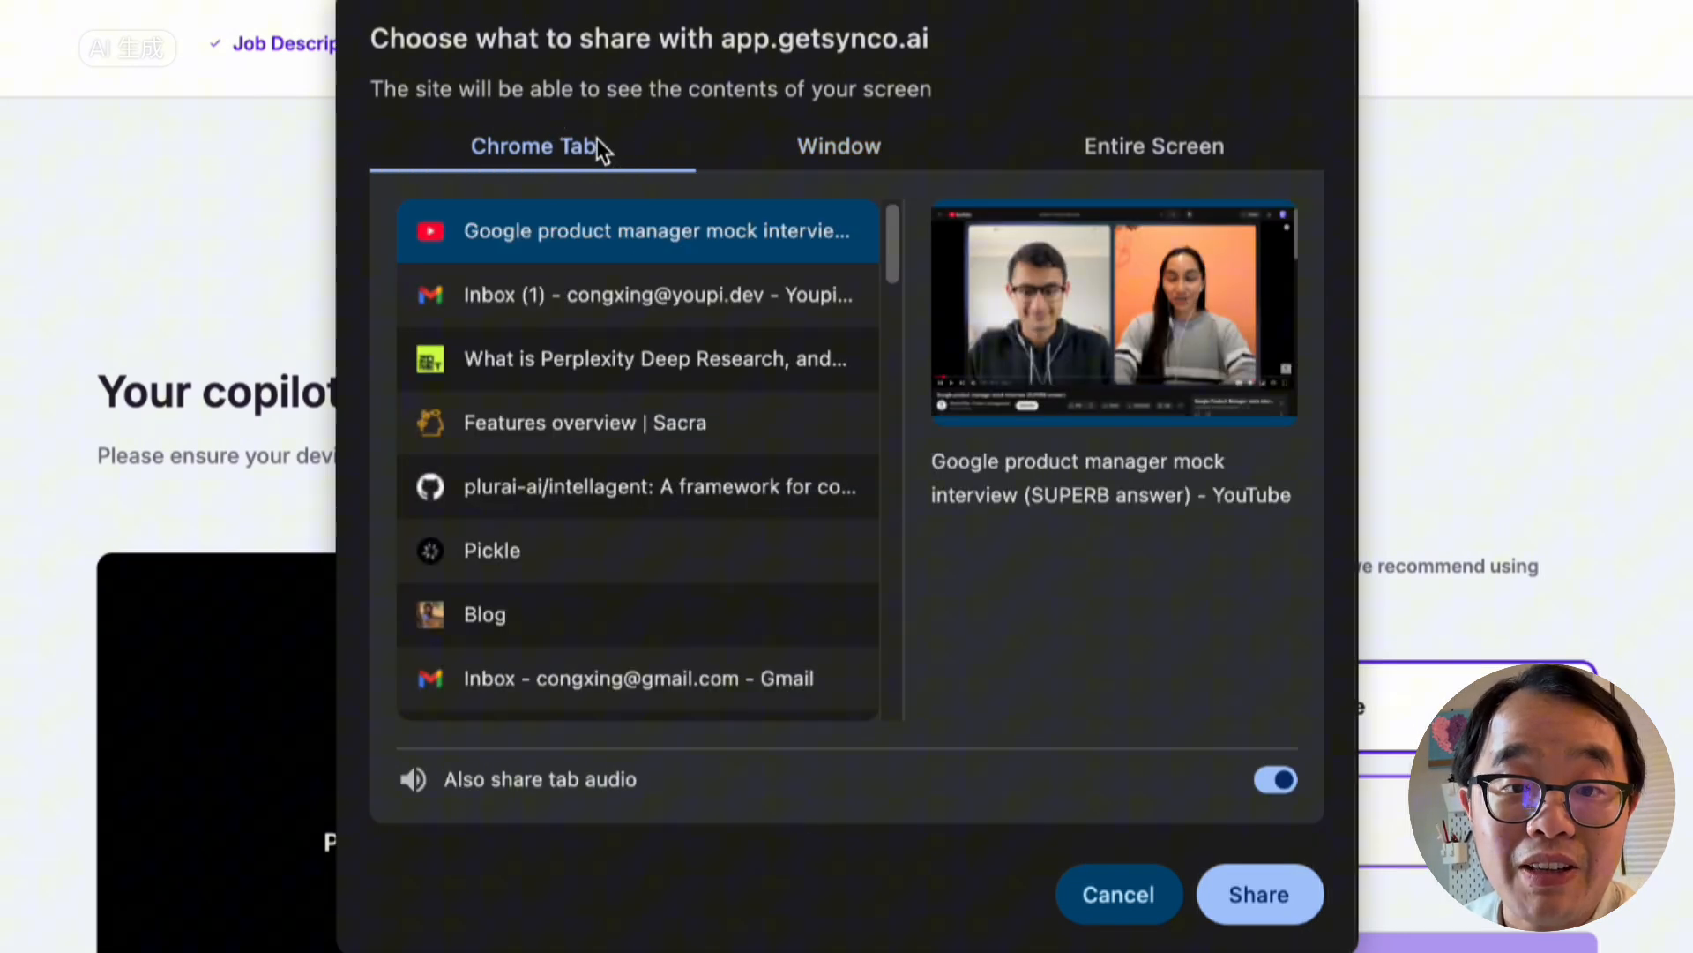
mouse_move(686, 394)
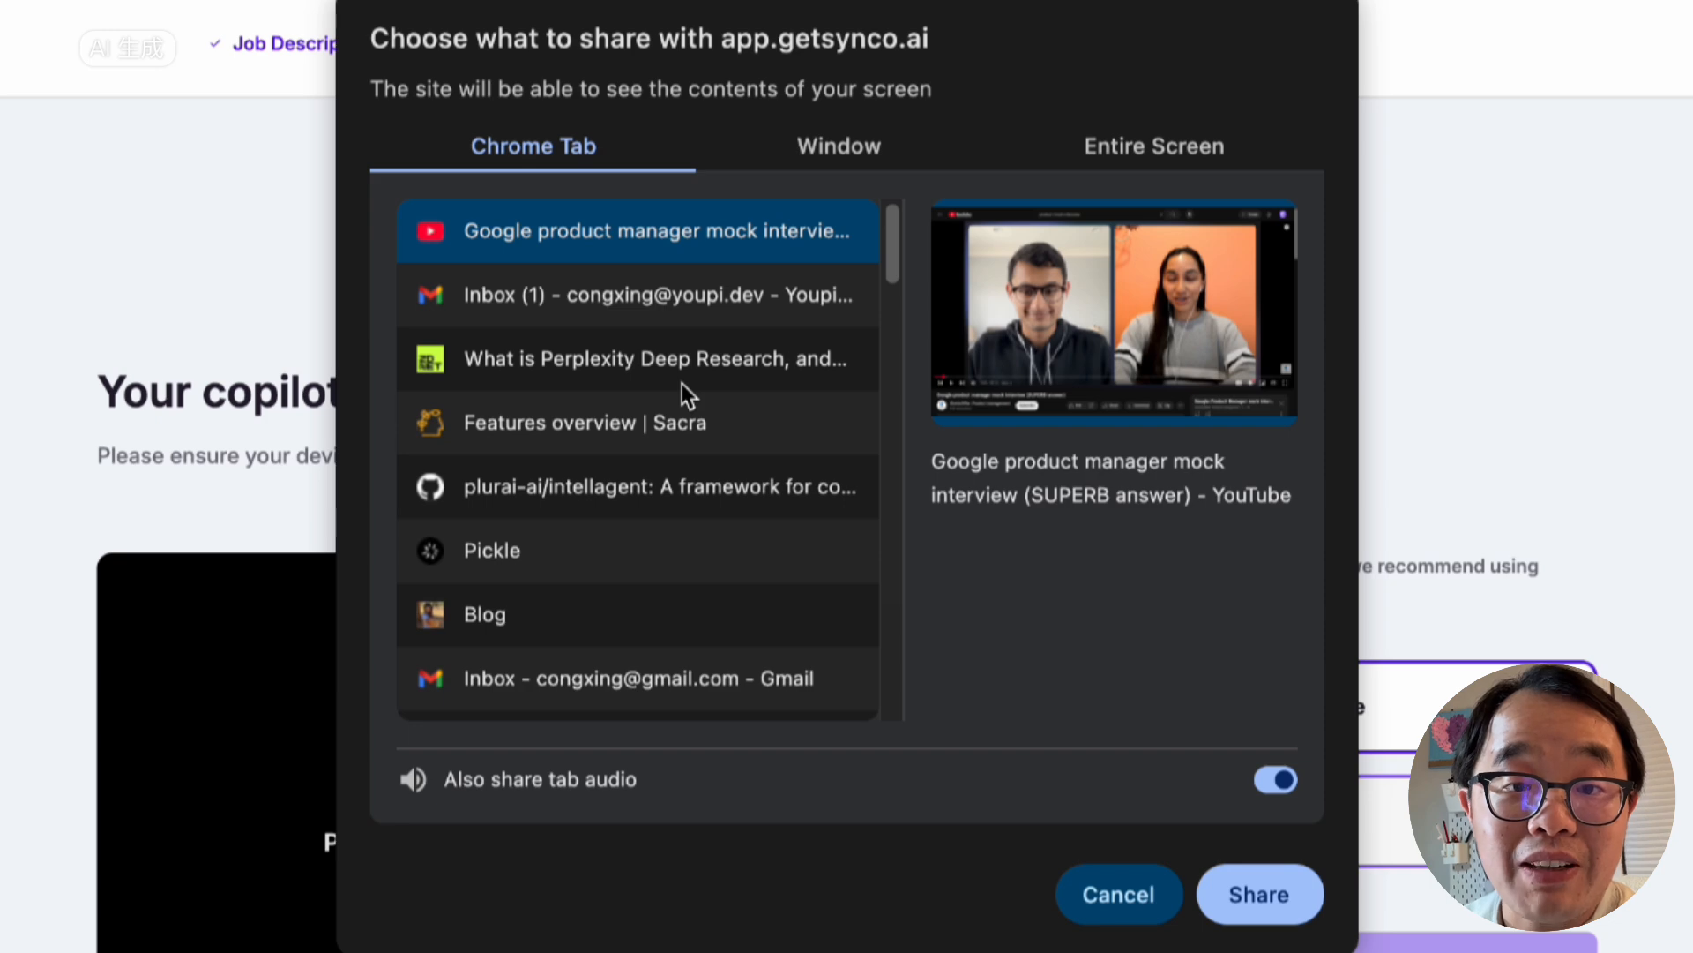
mouse_move(702, 260)
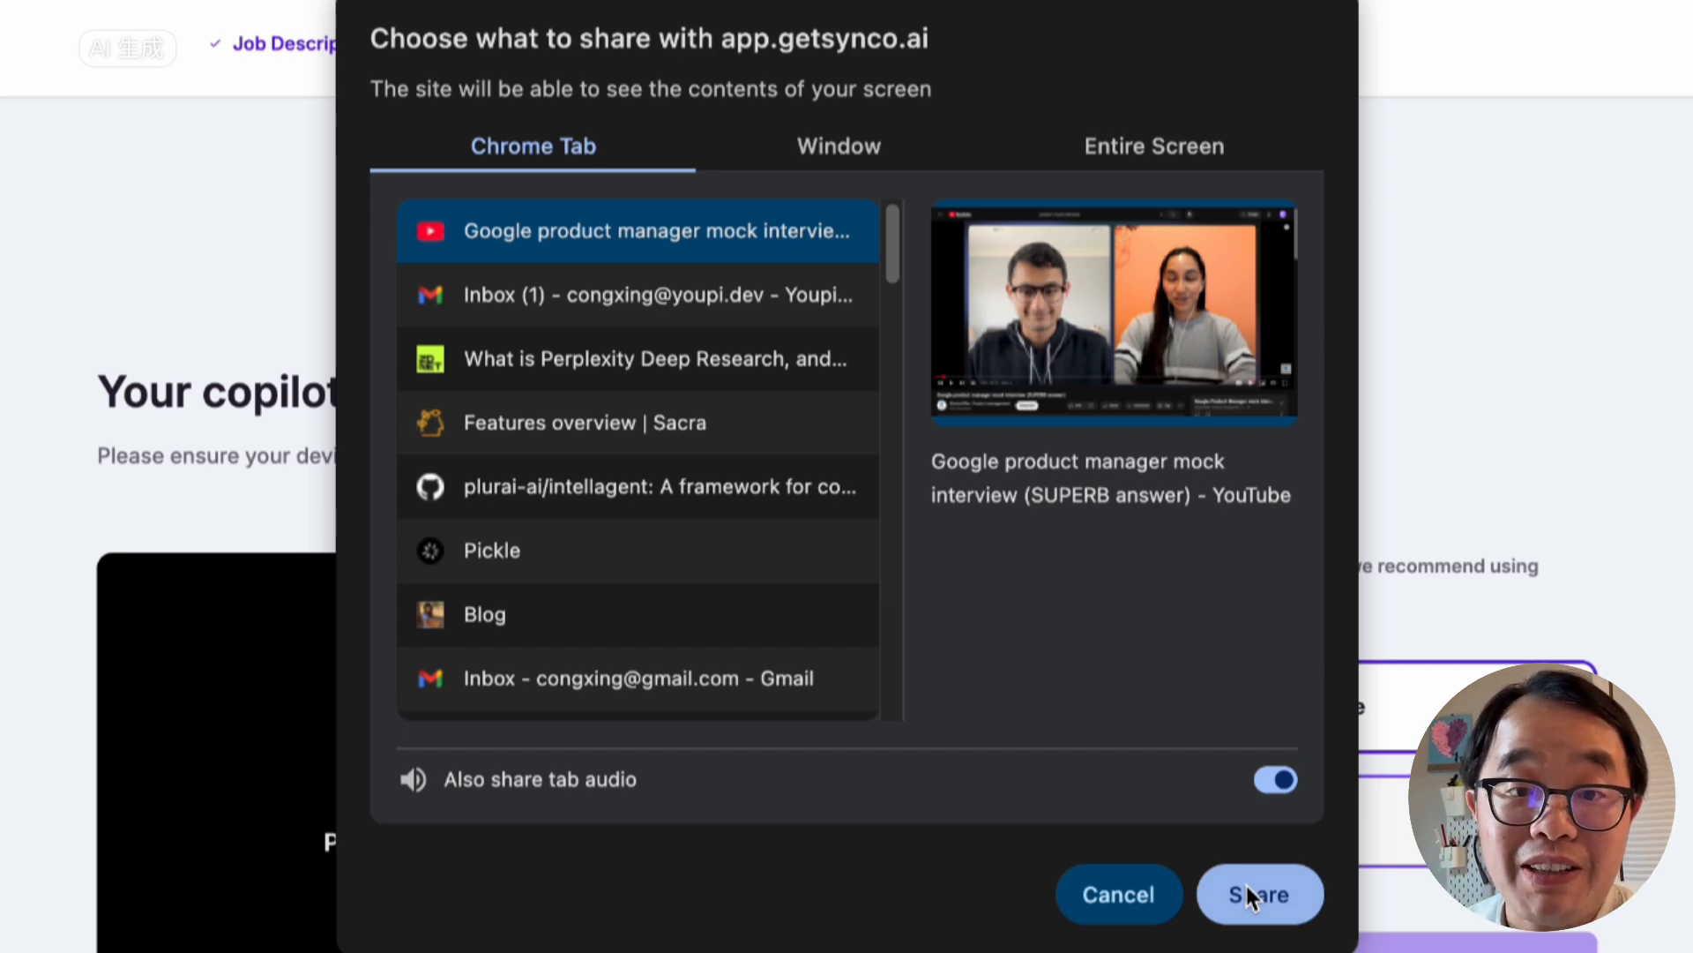
Step: Share the YouTube interview tab and join the live copilot session
left_click(1258, 893)
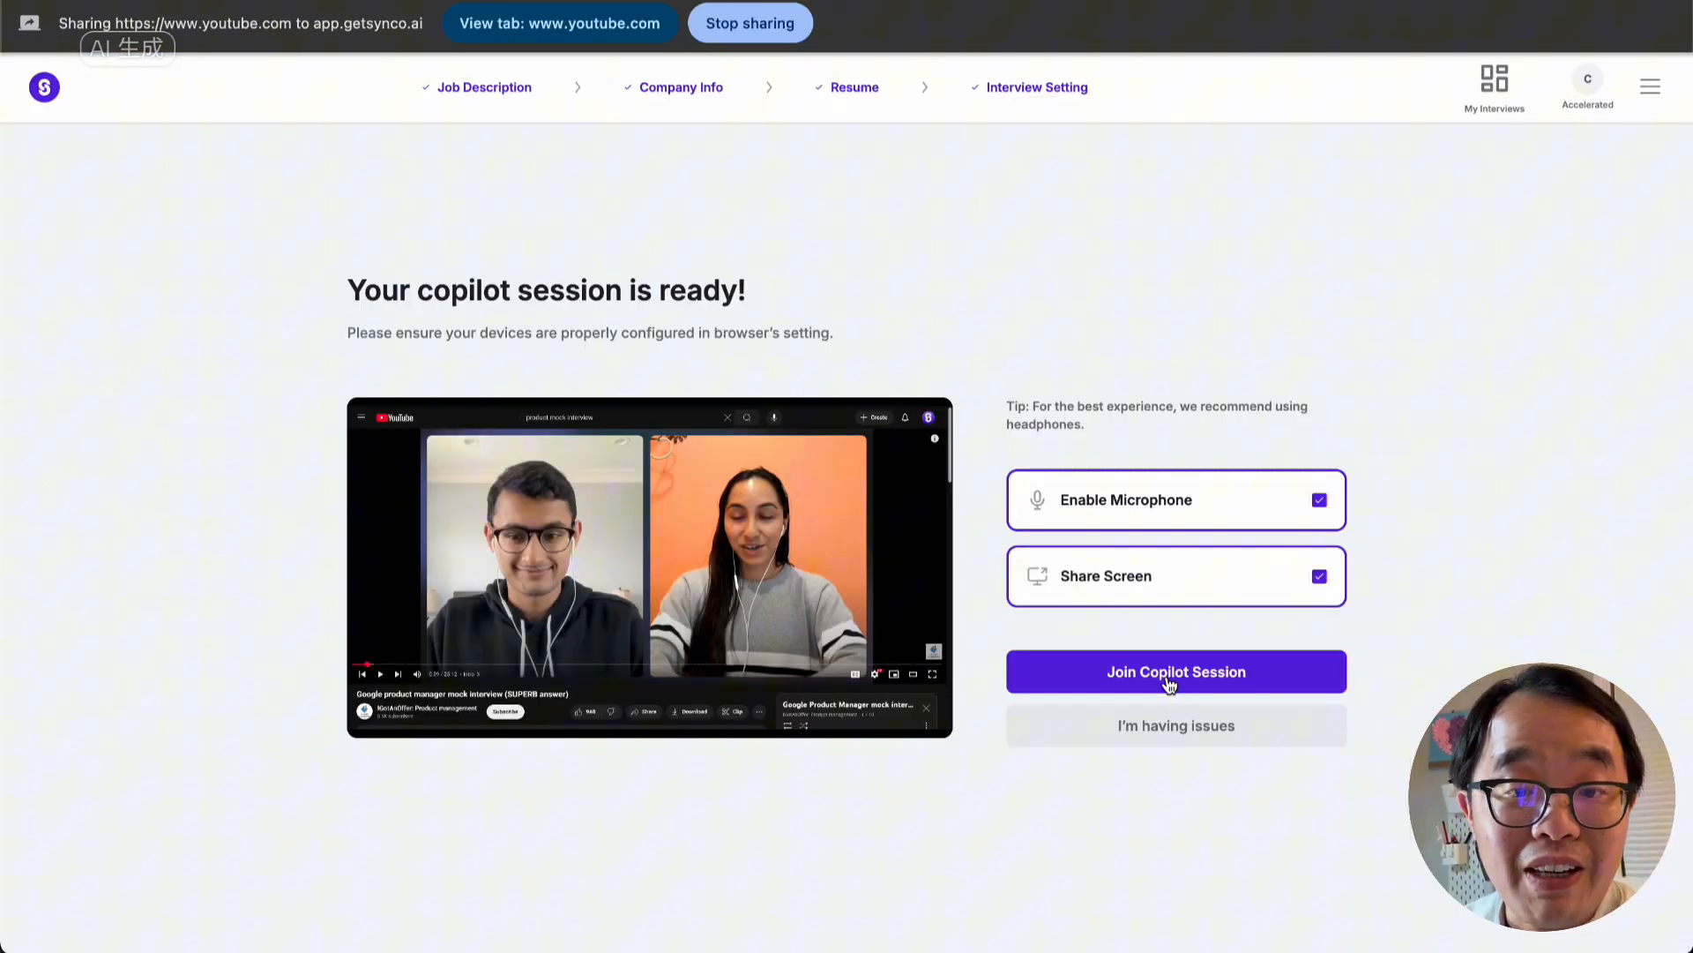
left_click(1175, 671)
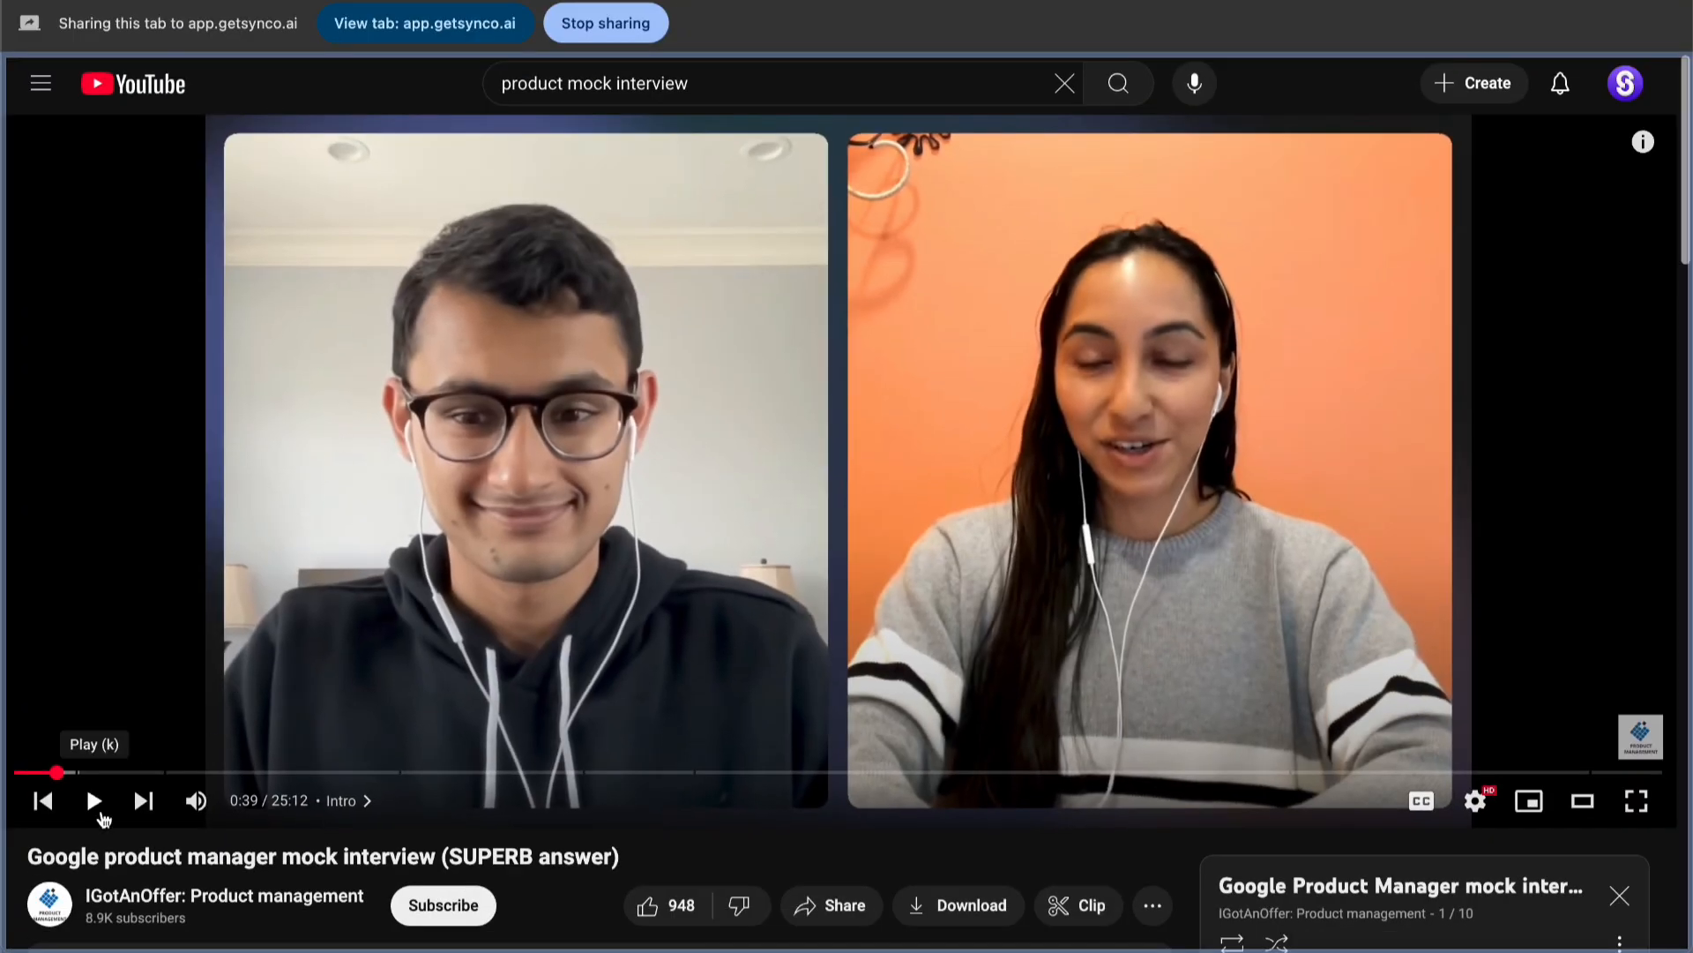
Step: Play the mock interview video so the copilot transcribes and answers it
left_click(96, 801)
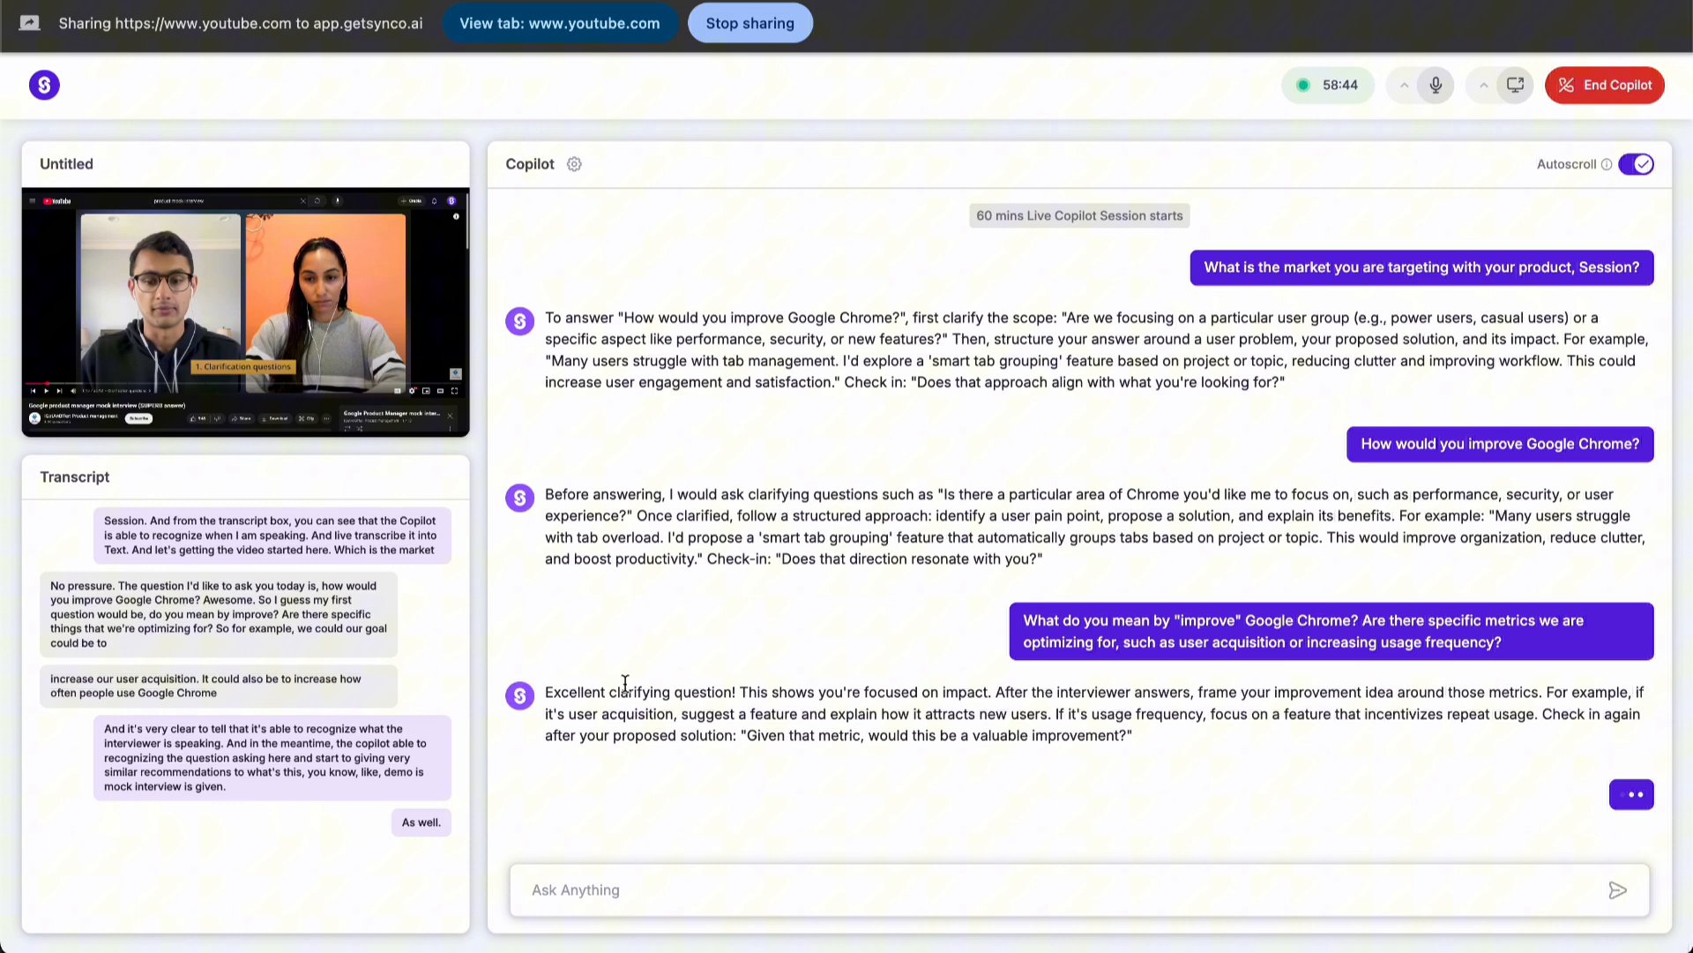
mouse_move(1513, 84)
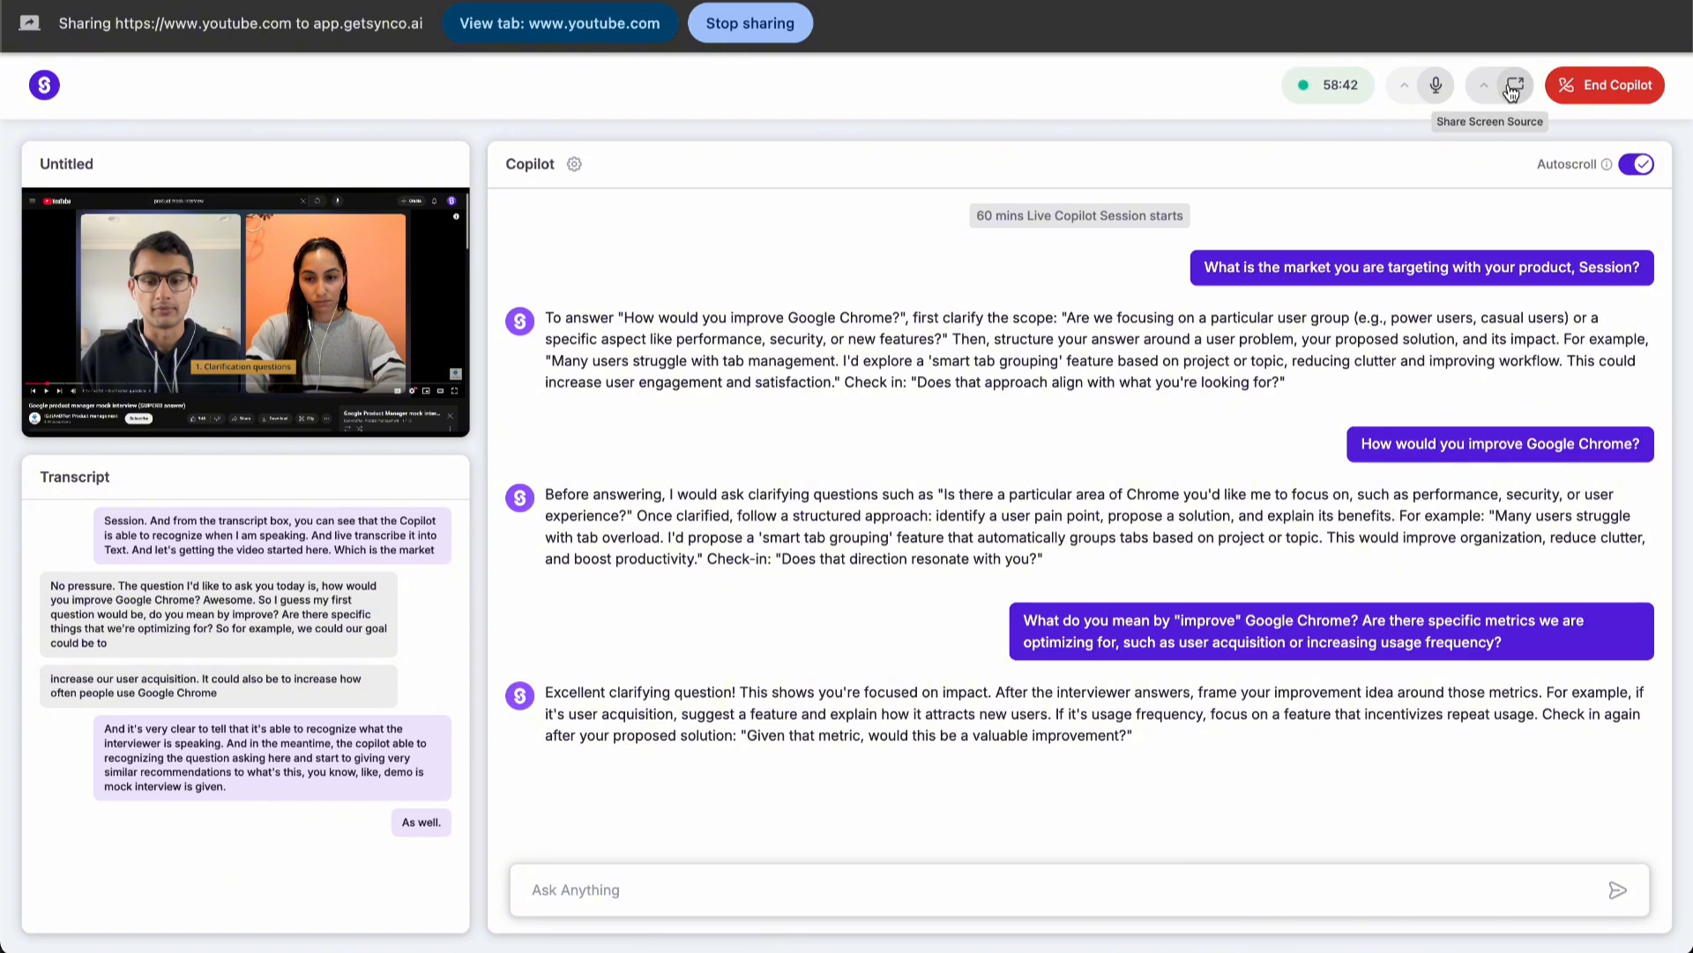
Step: Switch the shared screen source to the Synco window instead of the YouTube tab
left_click(1513, 85)
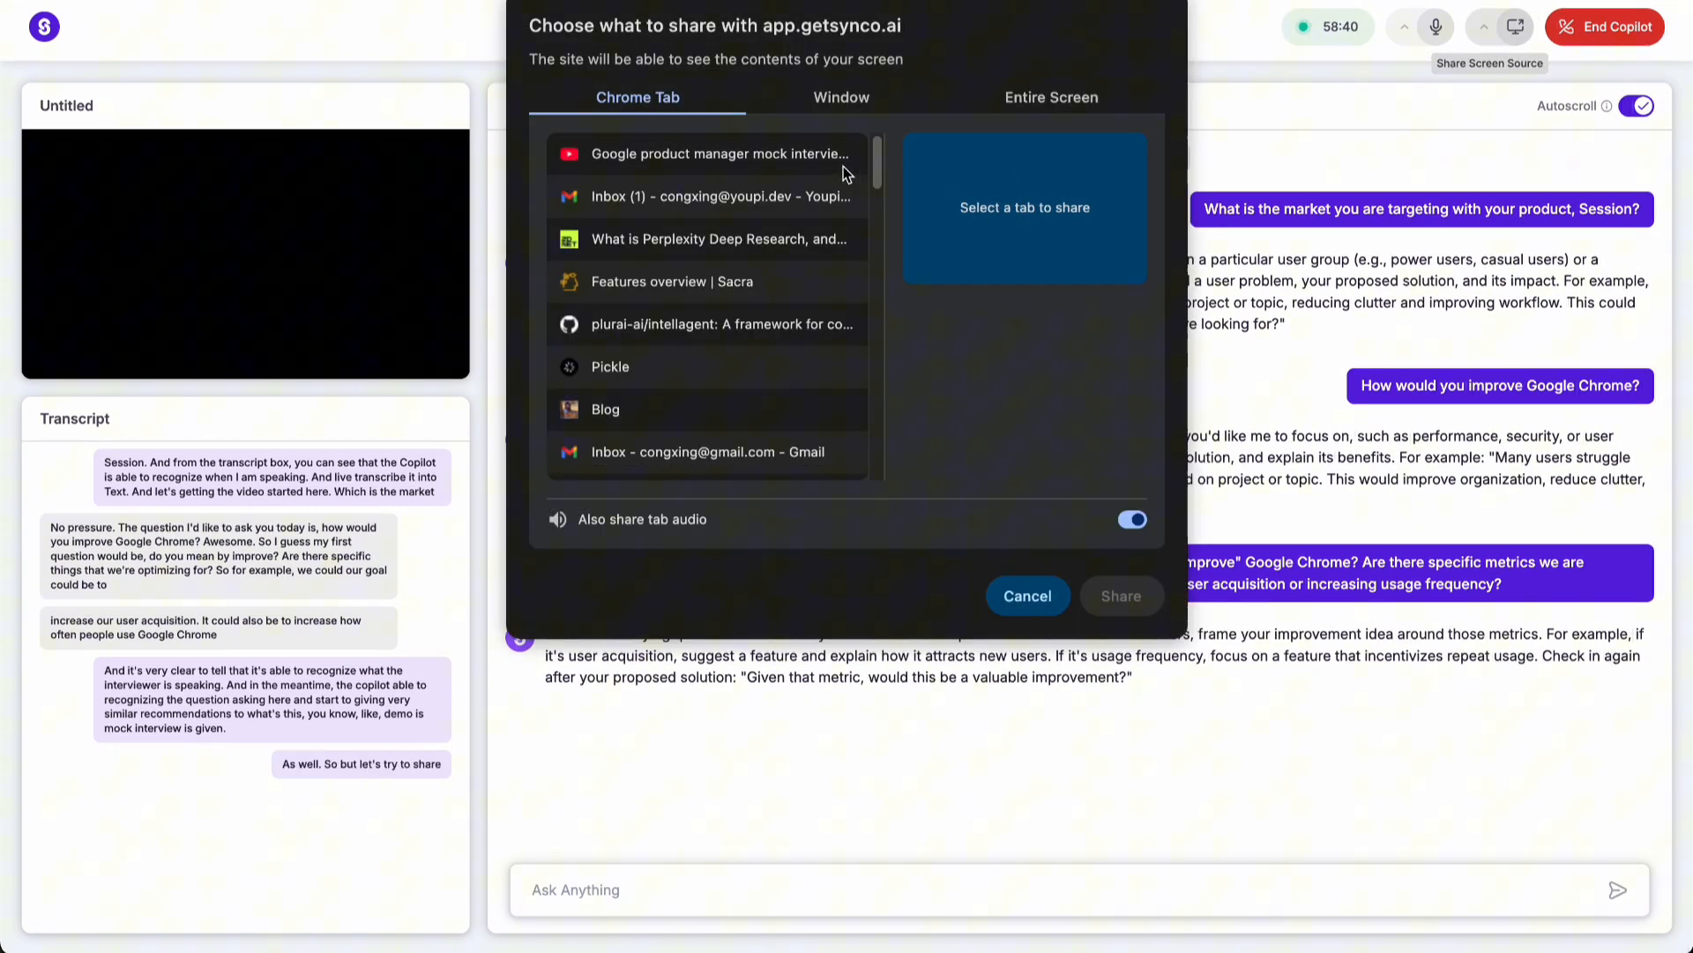
left_click(841, 97)
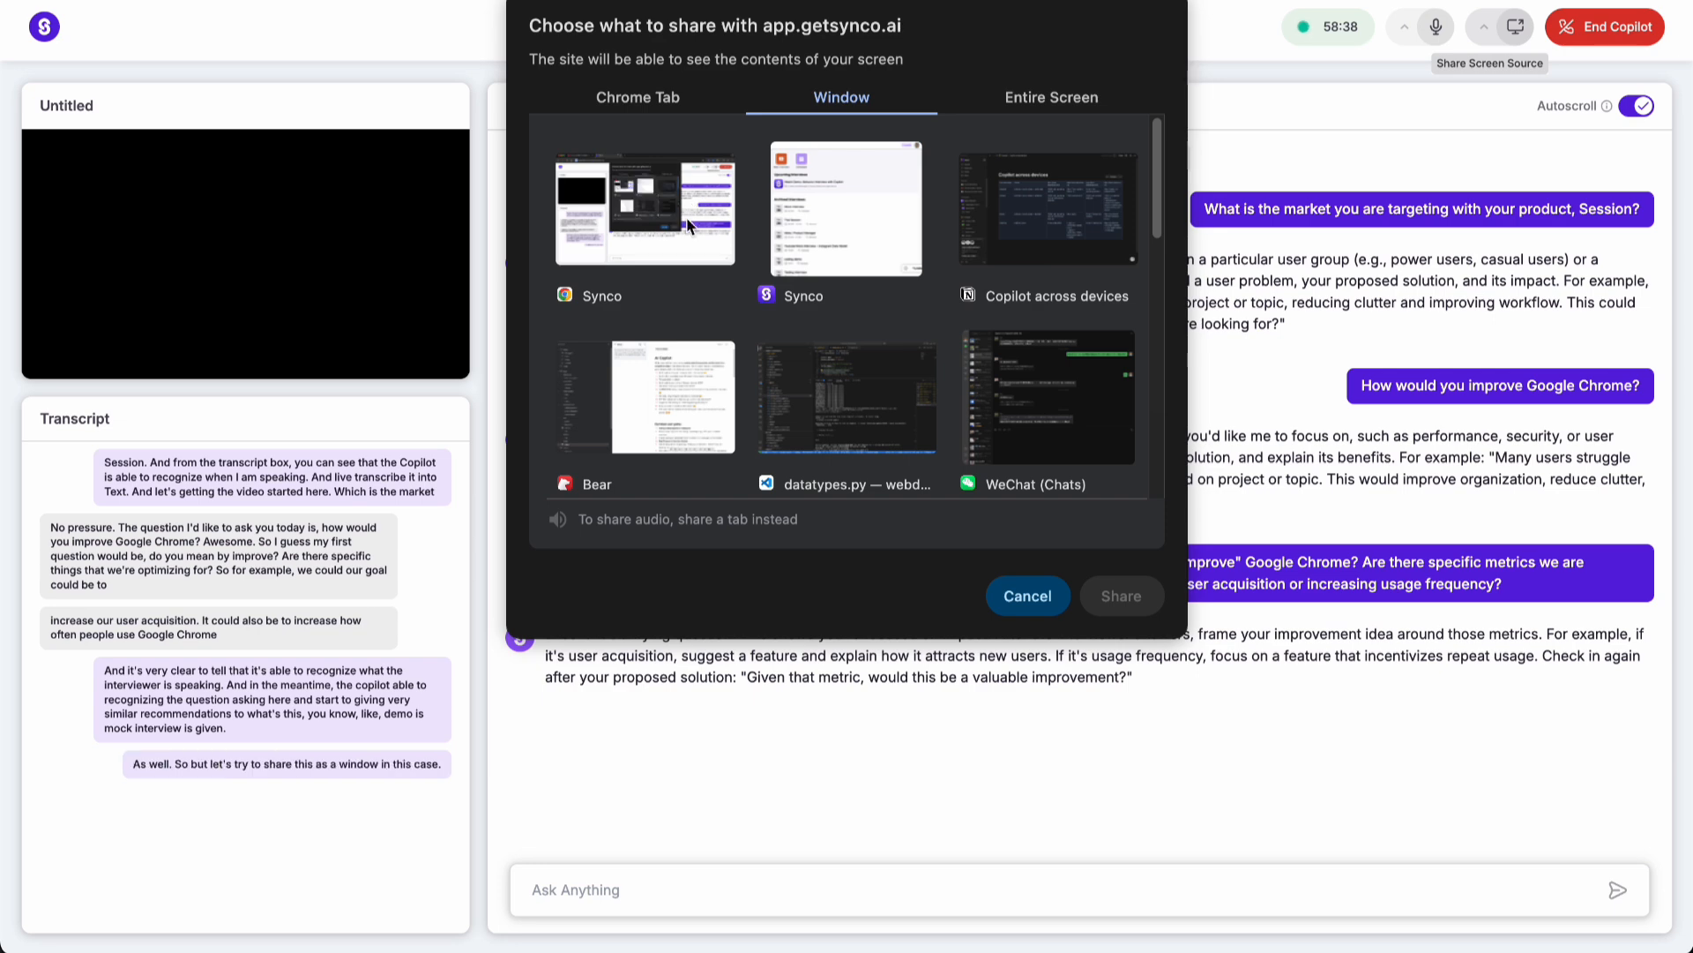
left_click(646, 210)
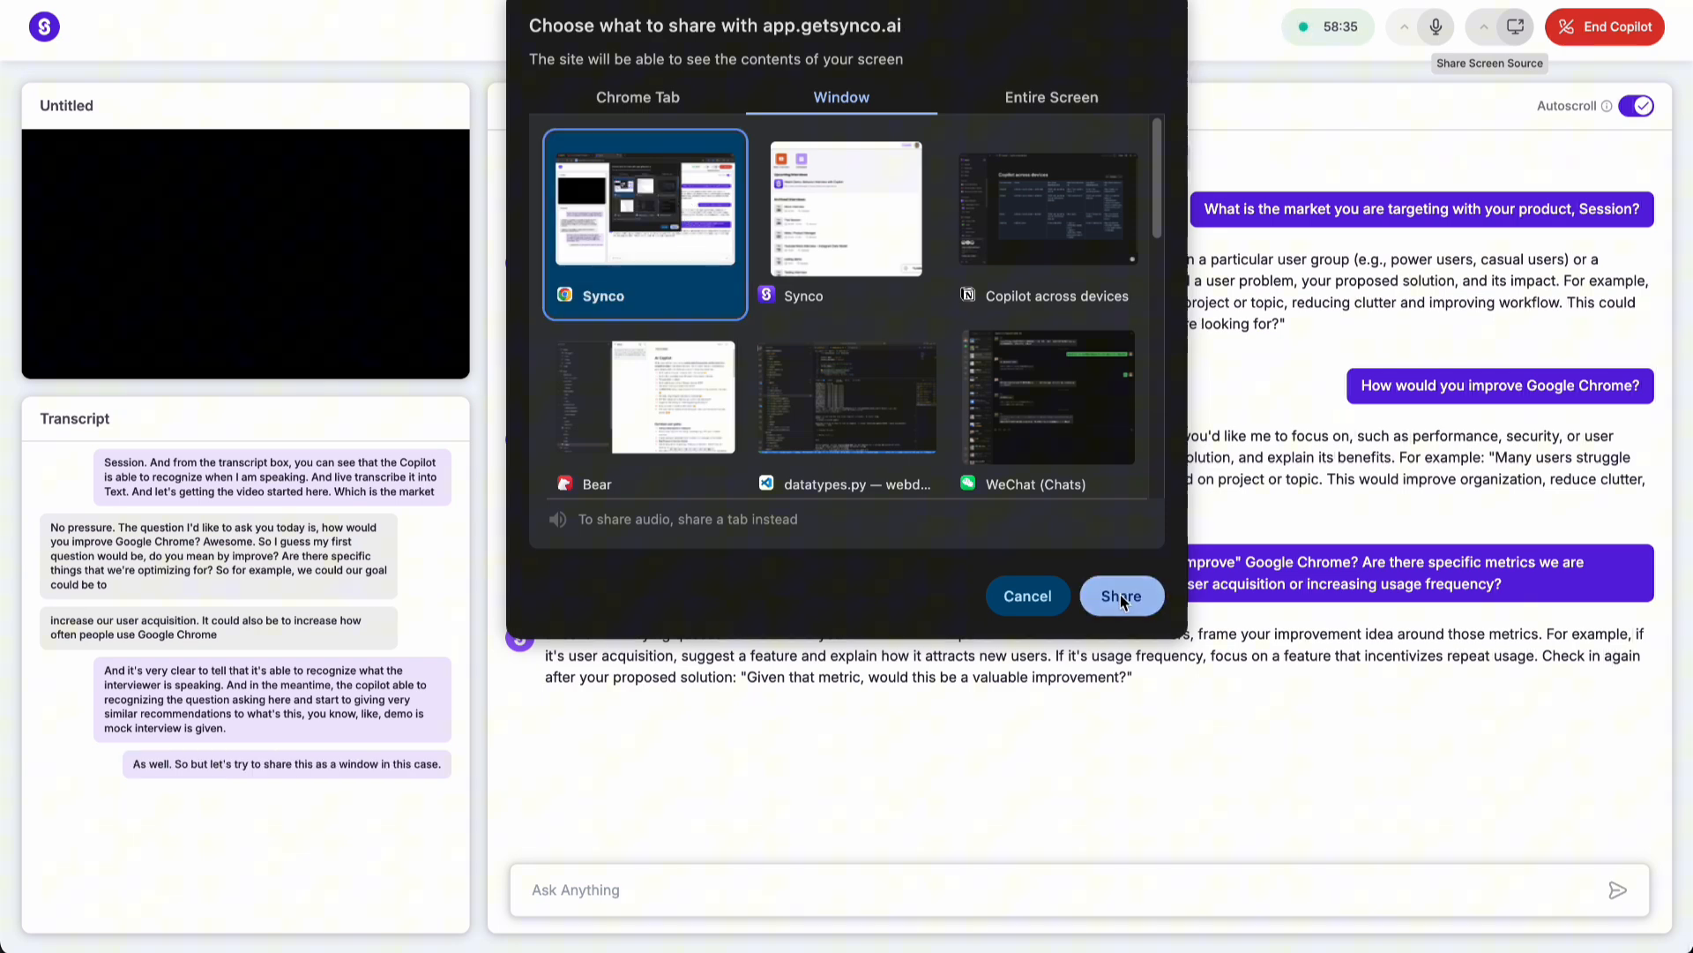
left_click(1121, 595)
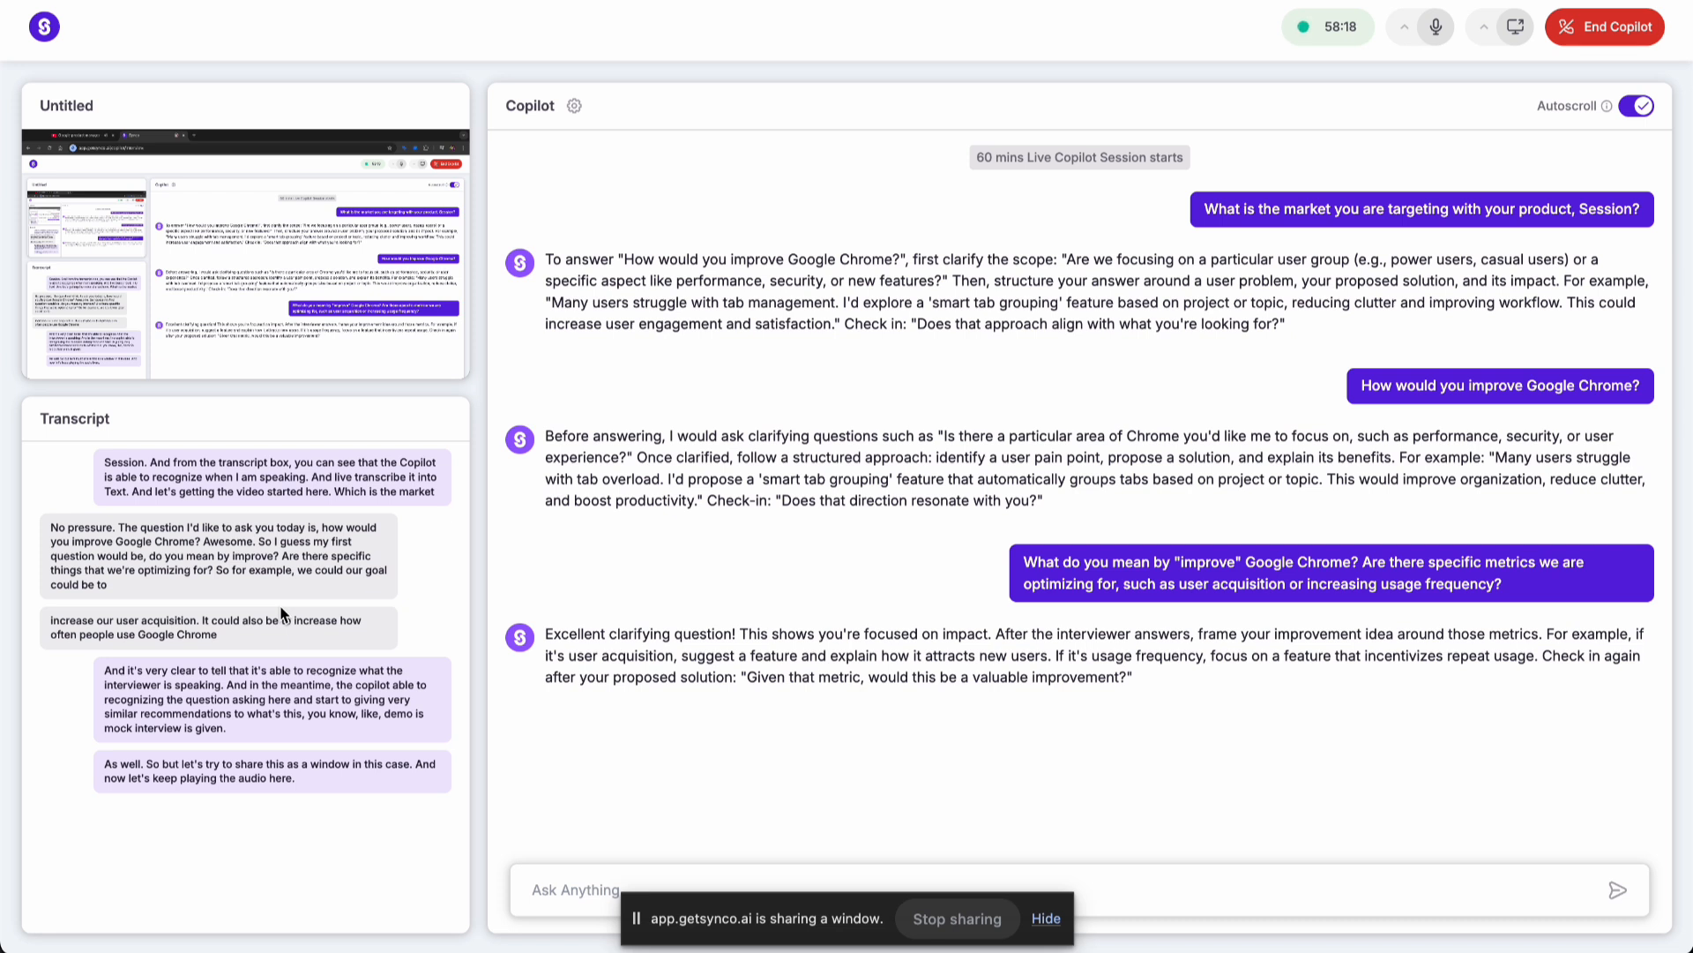
mouse_move(356, 356)
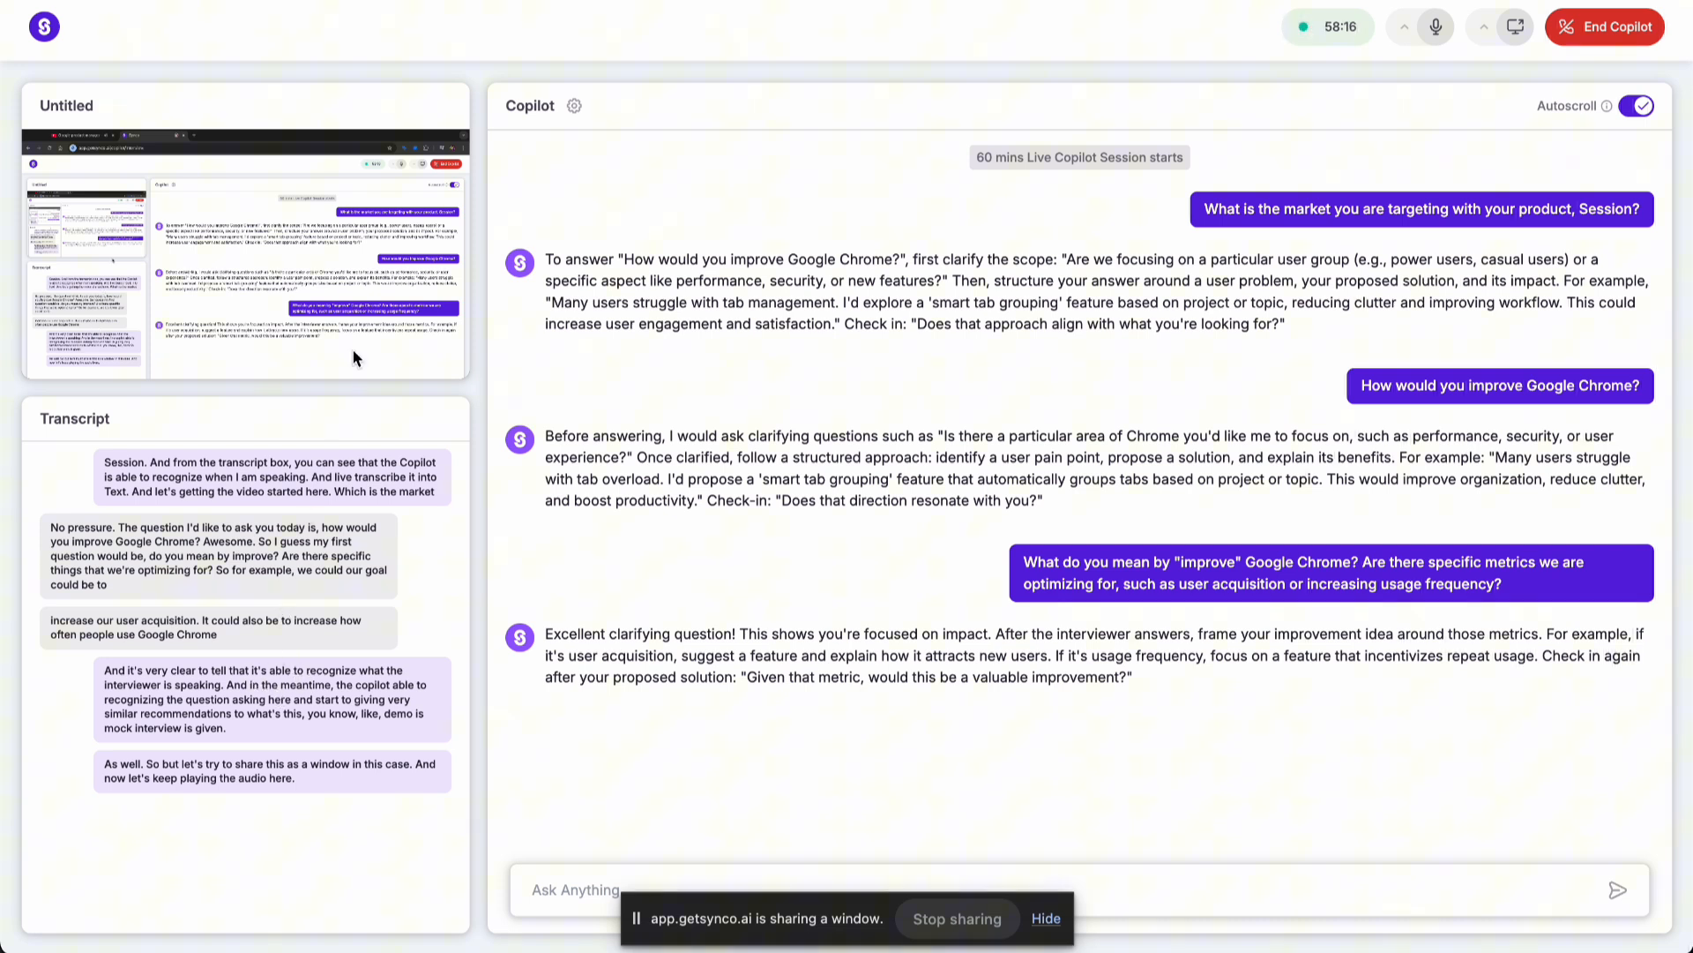
mouse_move(305, 283)
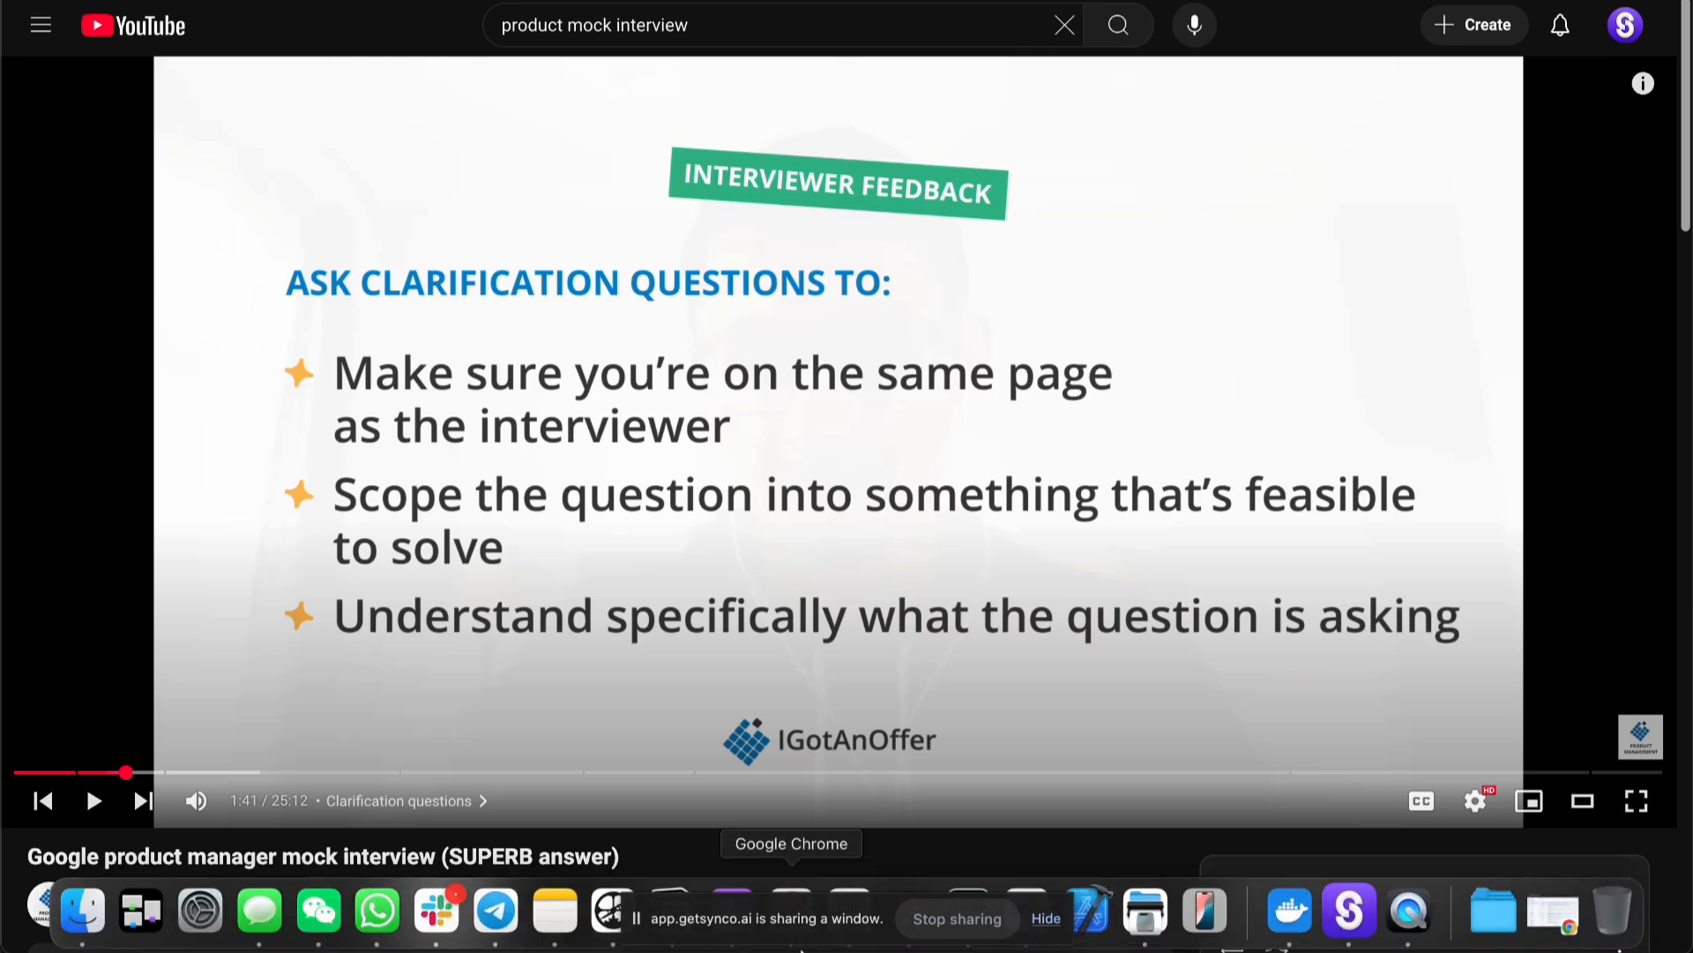
Step: Launch the Synco Mac app and start a new ad-hoc interview copilot session
left_click(1349, 910)
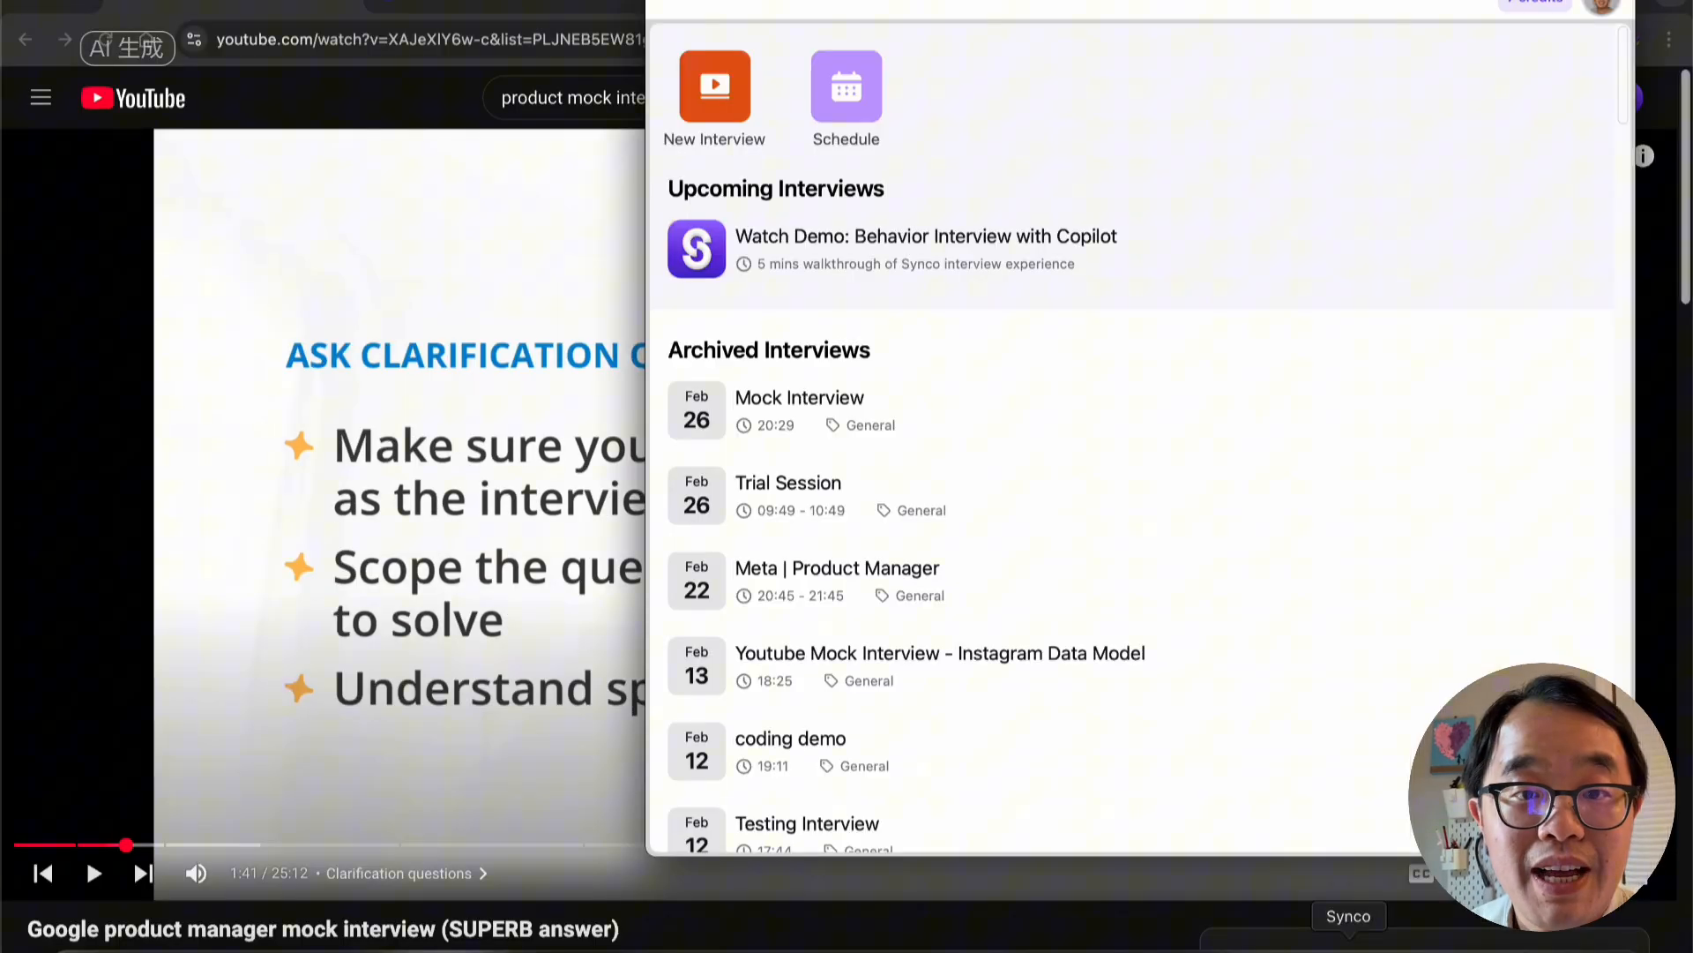
mouse_move(1317, 16)
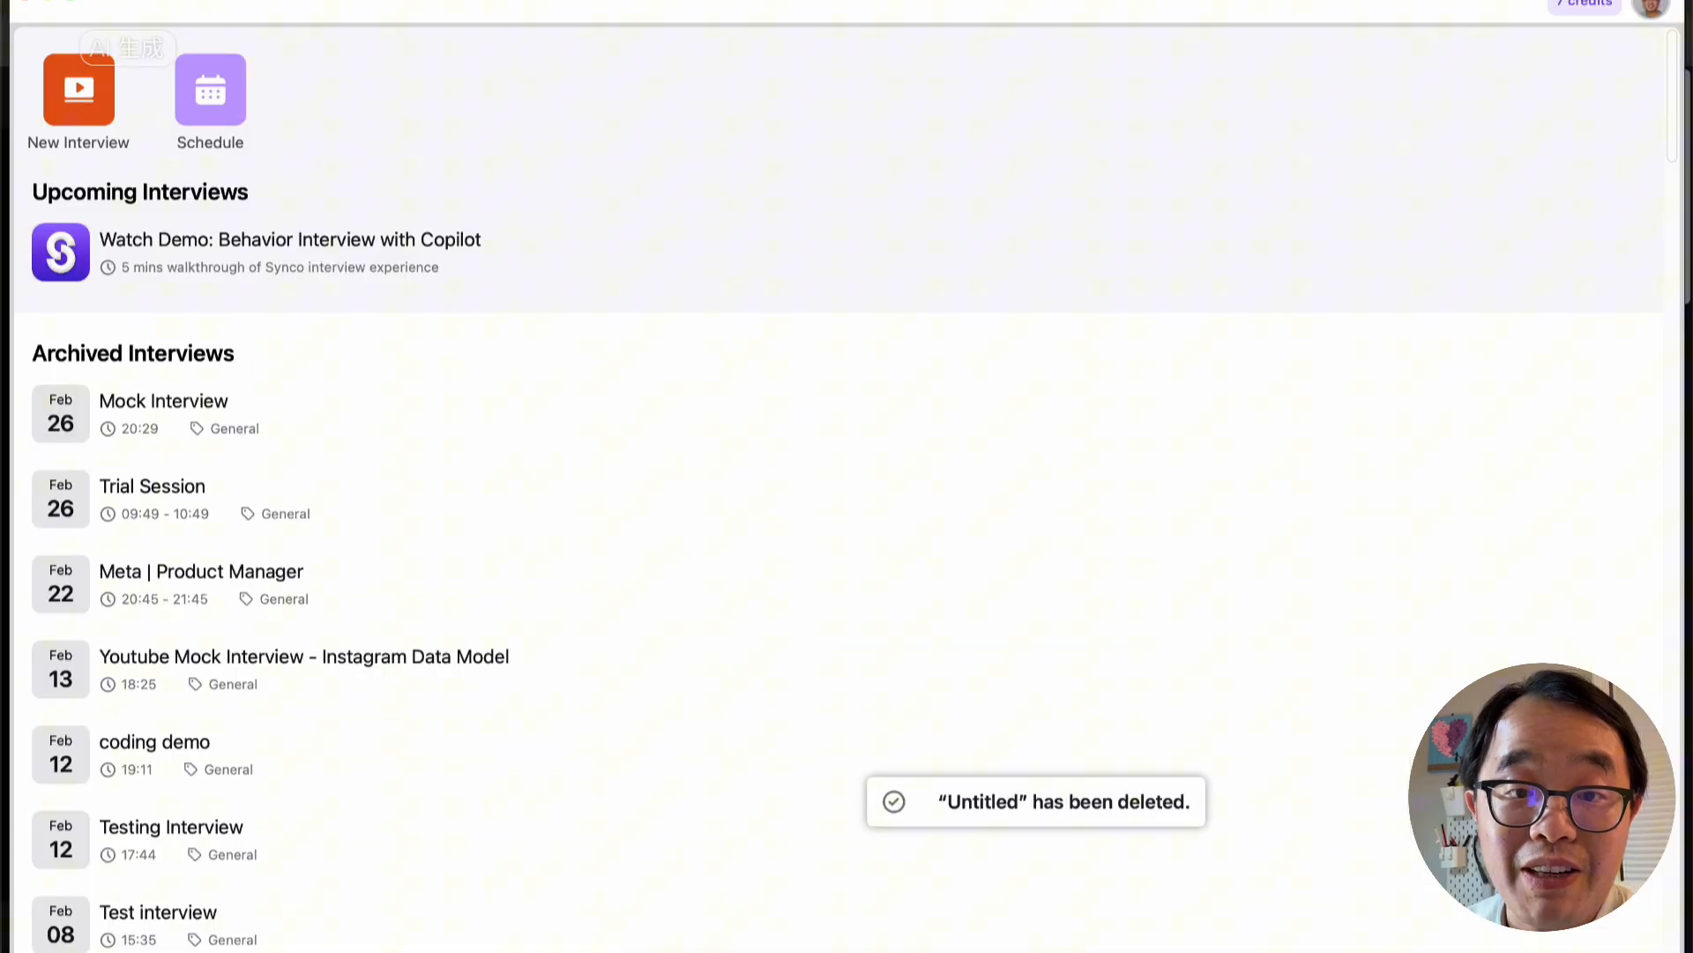
mouse_move(360, 79)
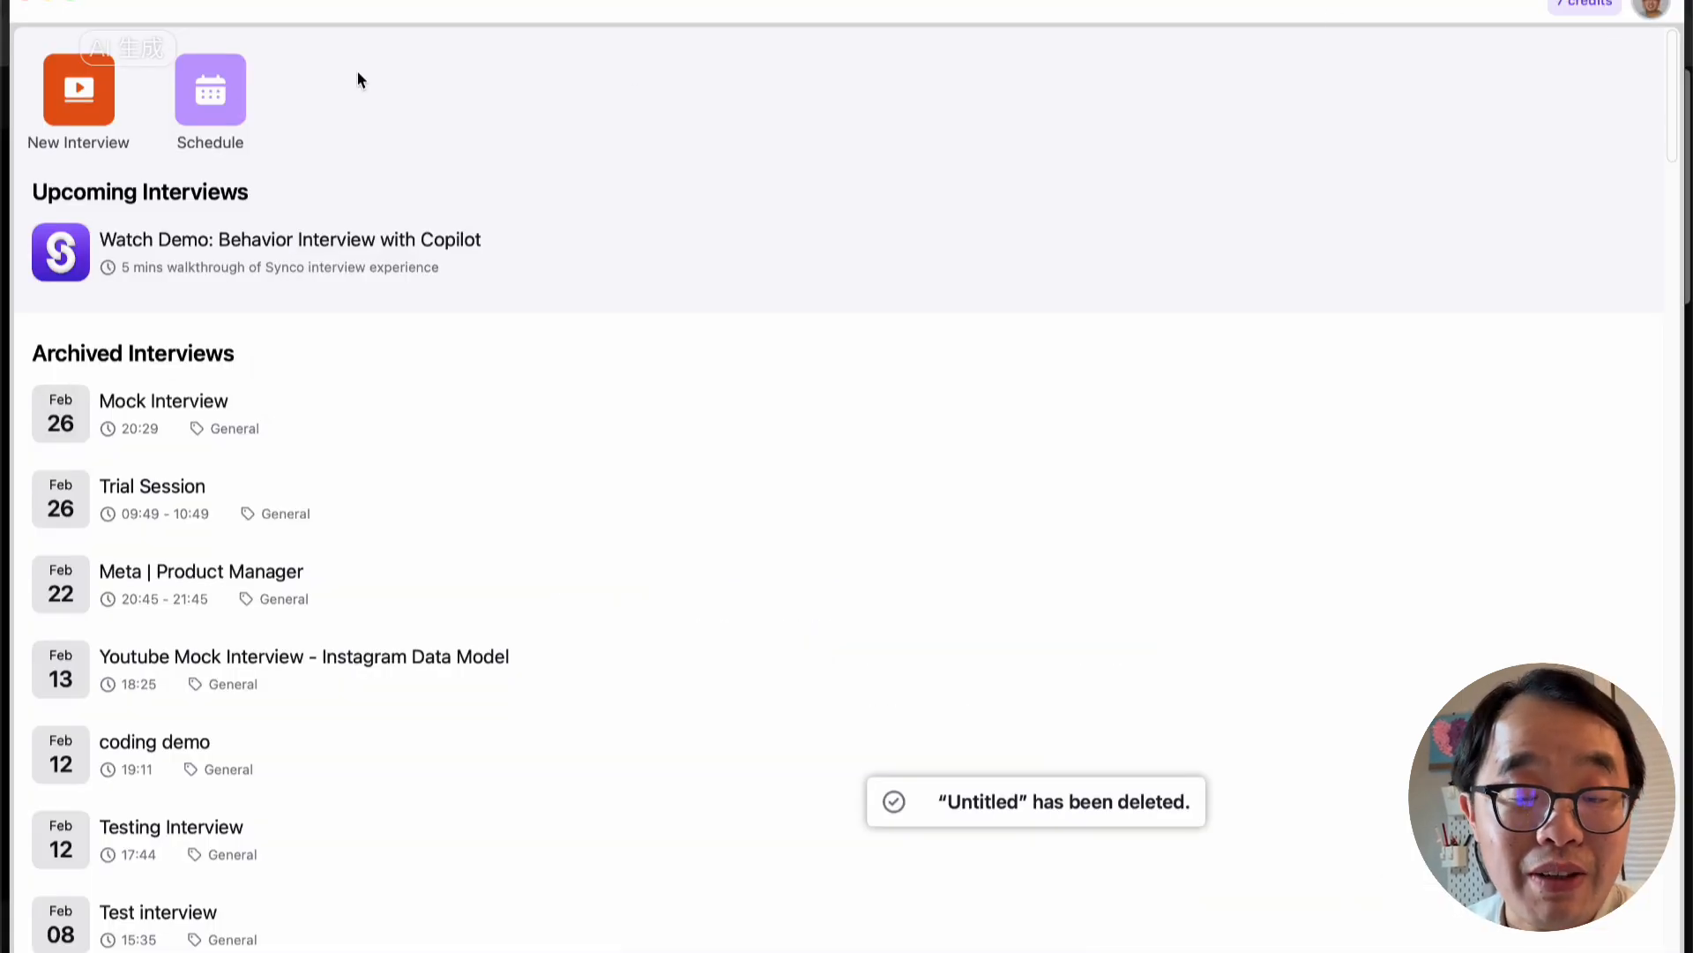
mouse_move(79, 88)
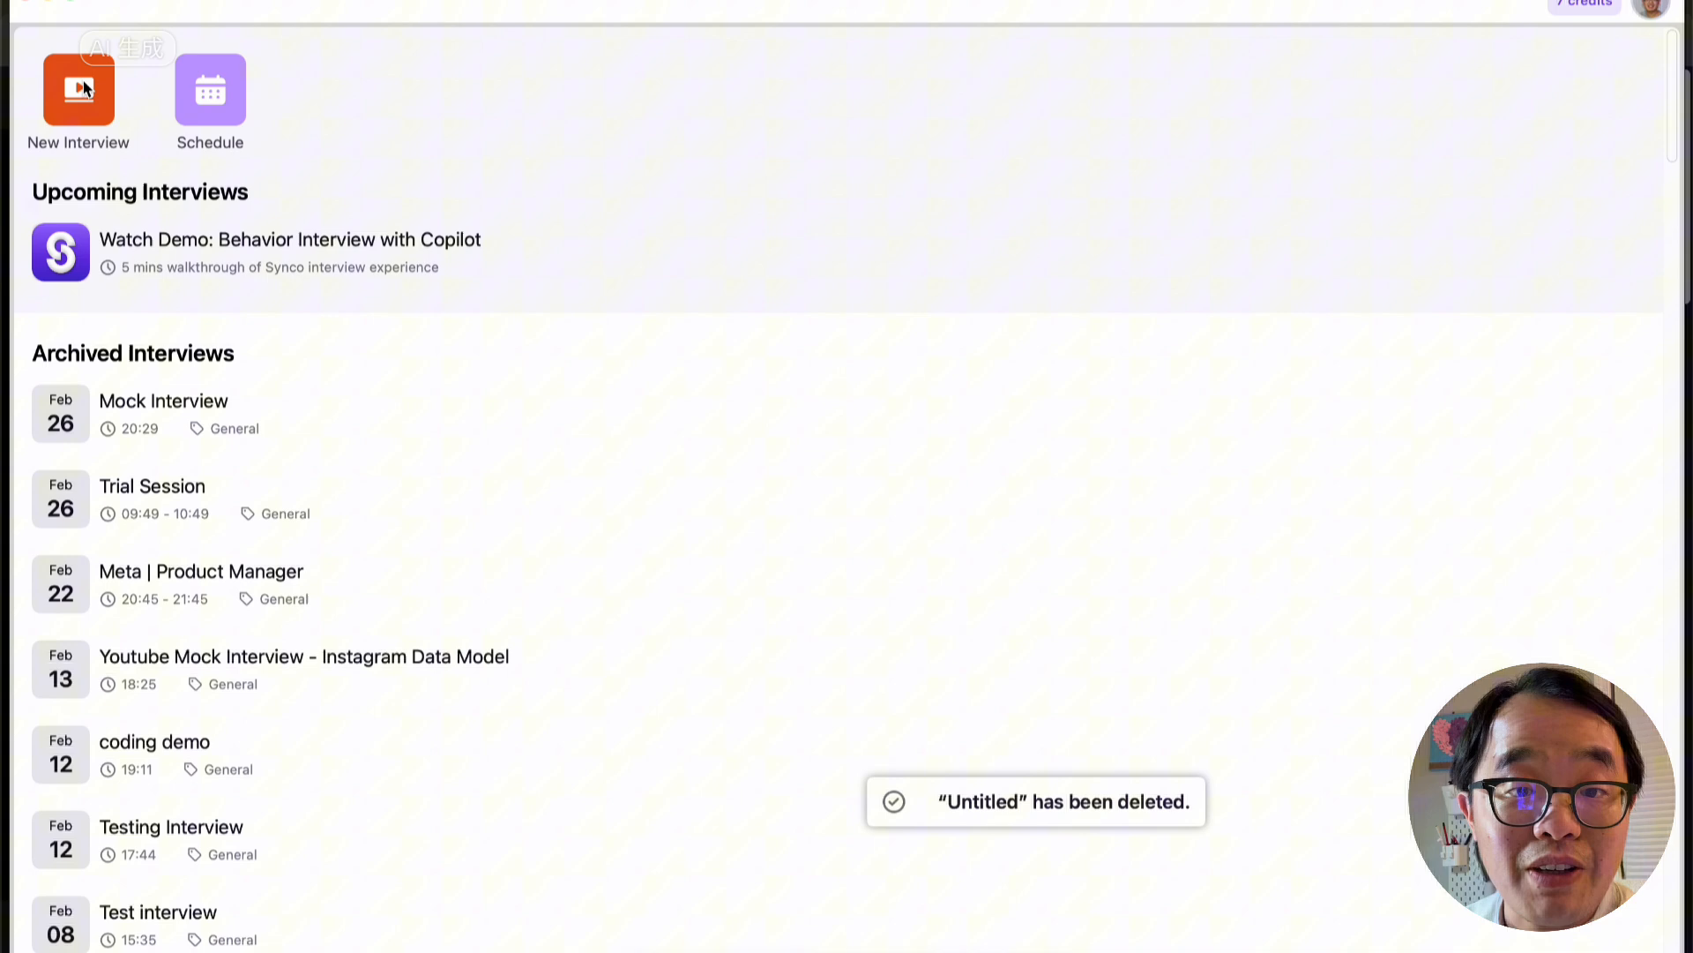
left_click(78, 90)
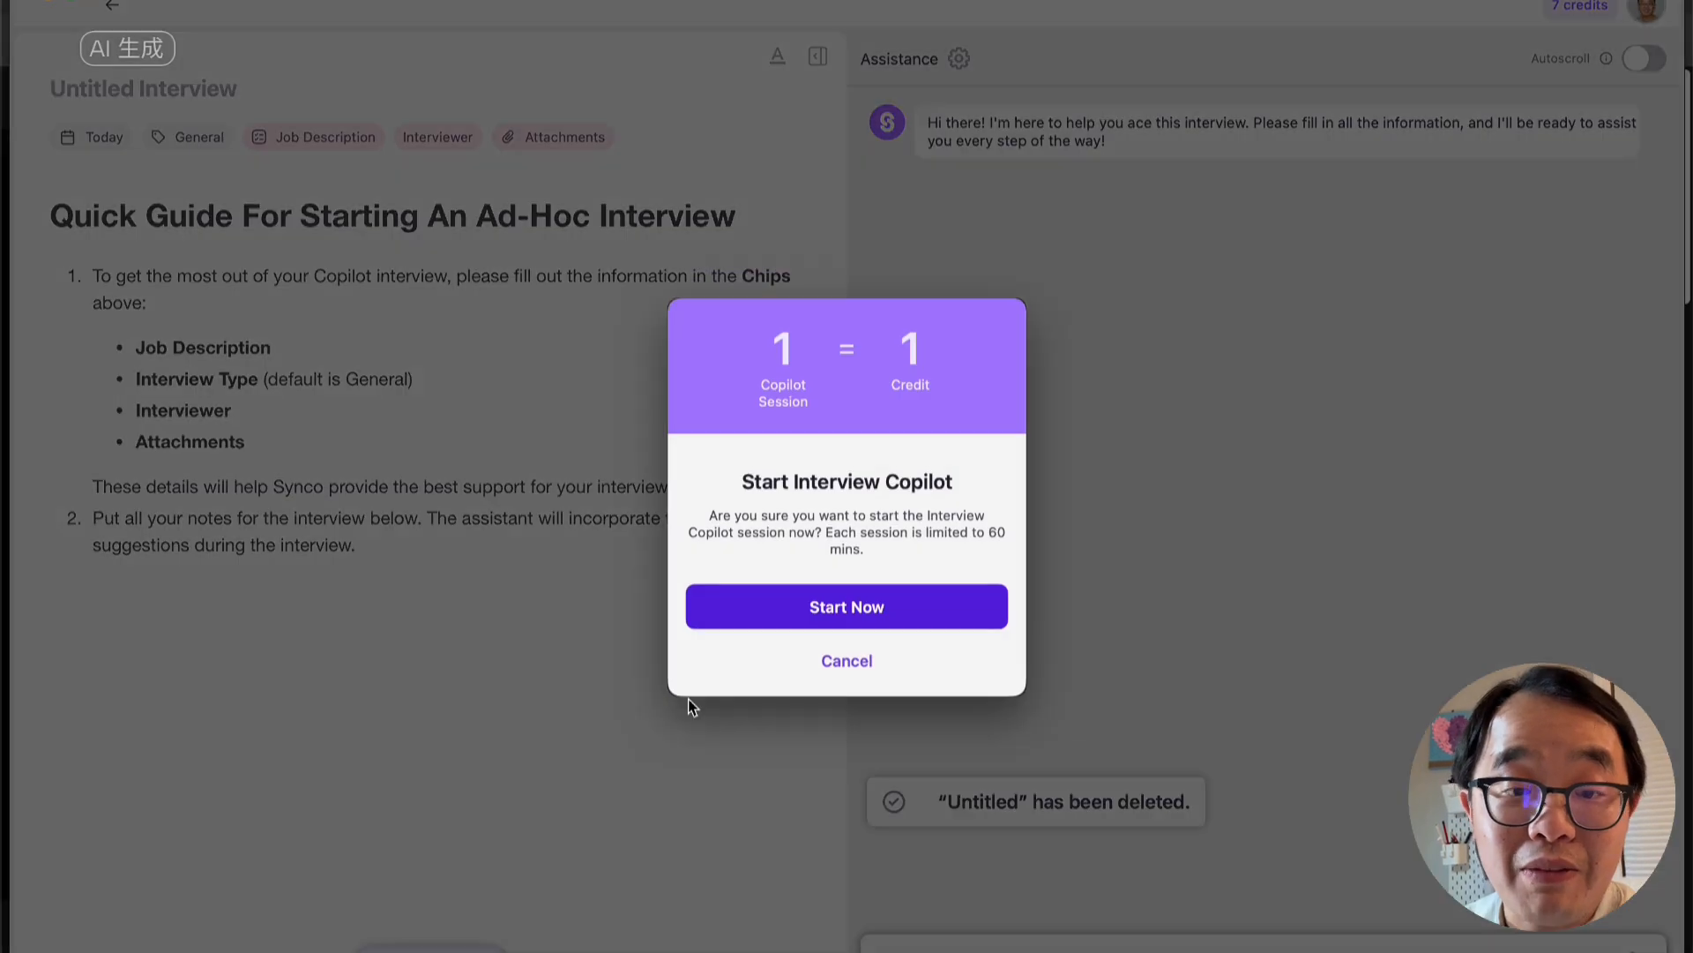
left_click(845, 605)
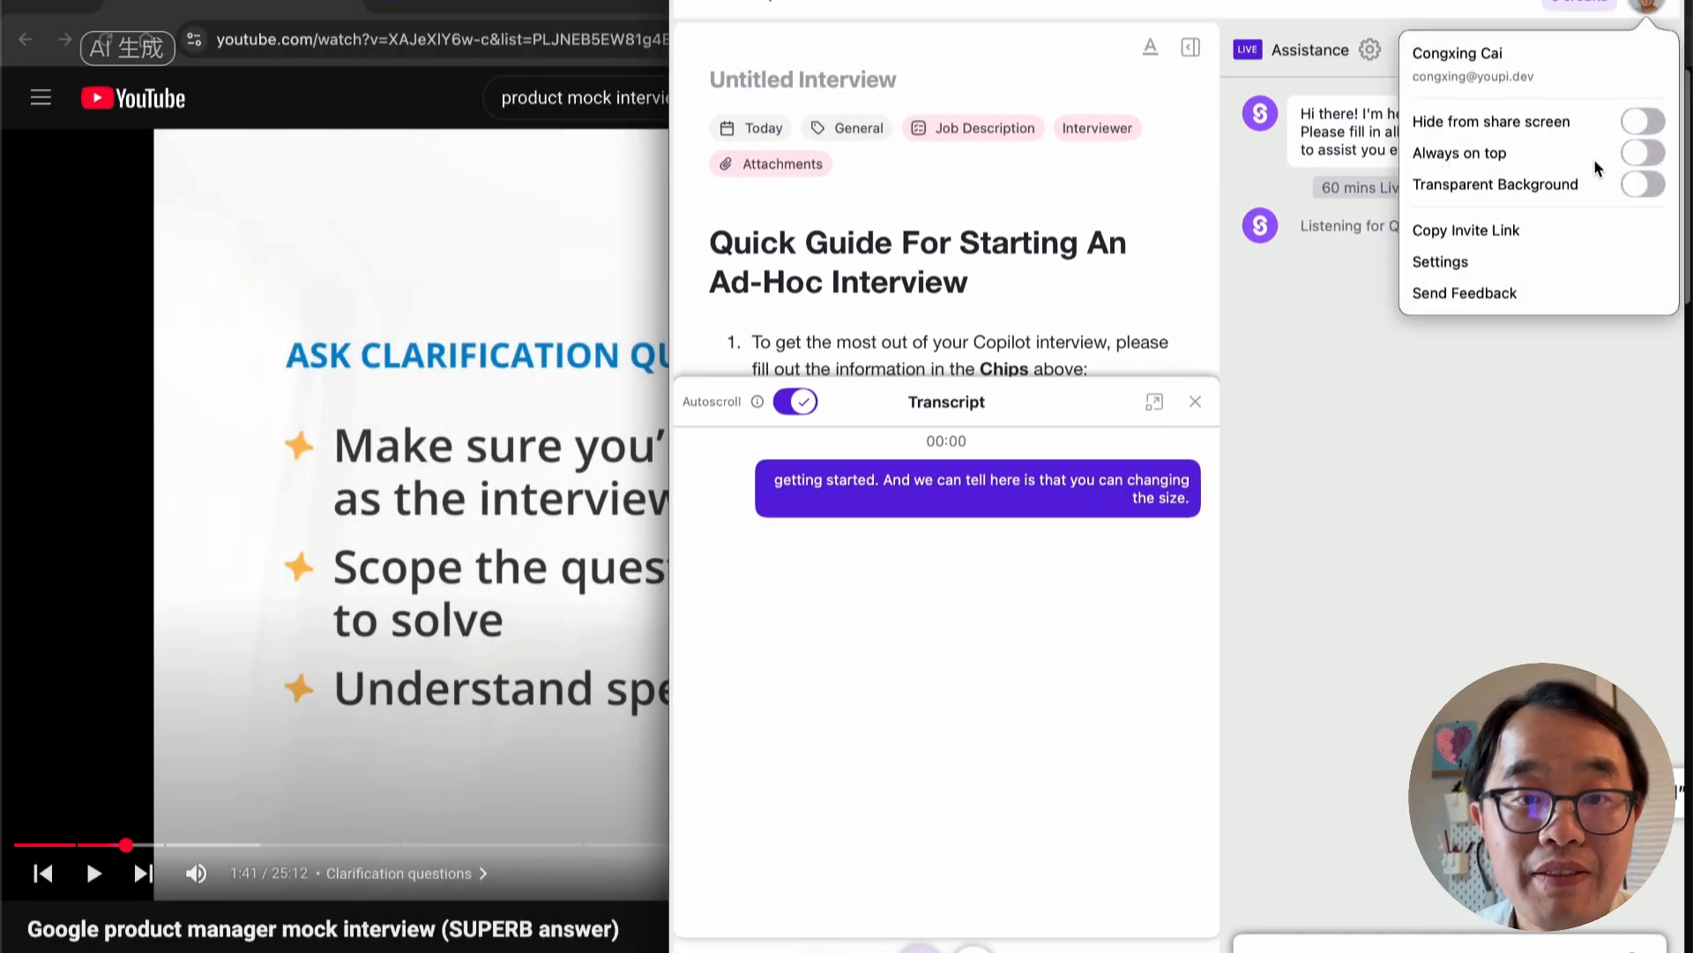
Step: Make the copilot window always on top with a transparent background, showing only the assistance chat
left_click(1643, 151)
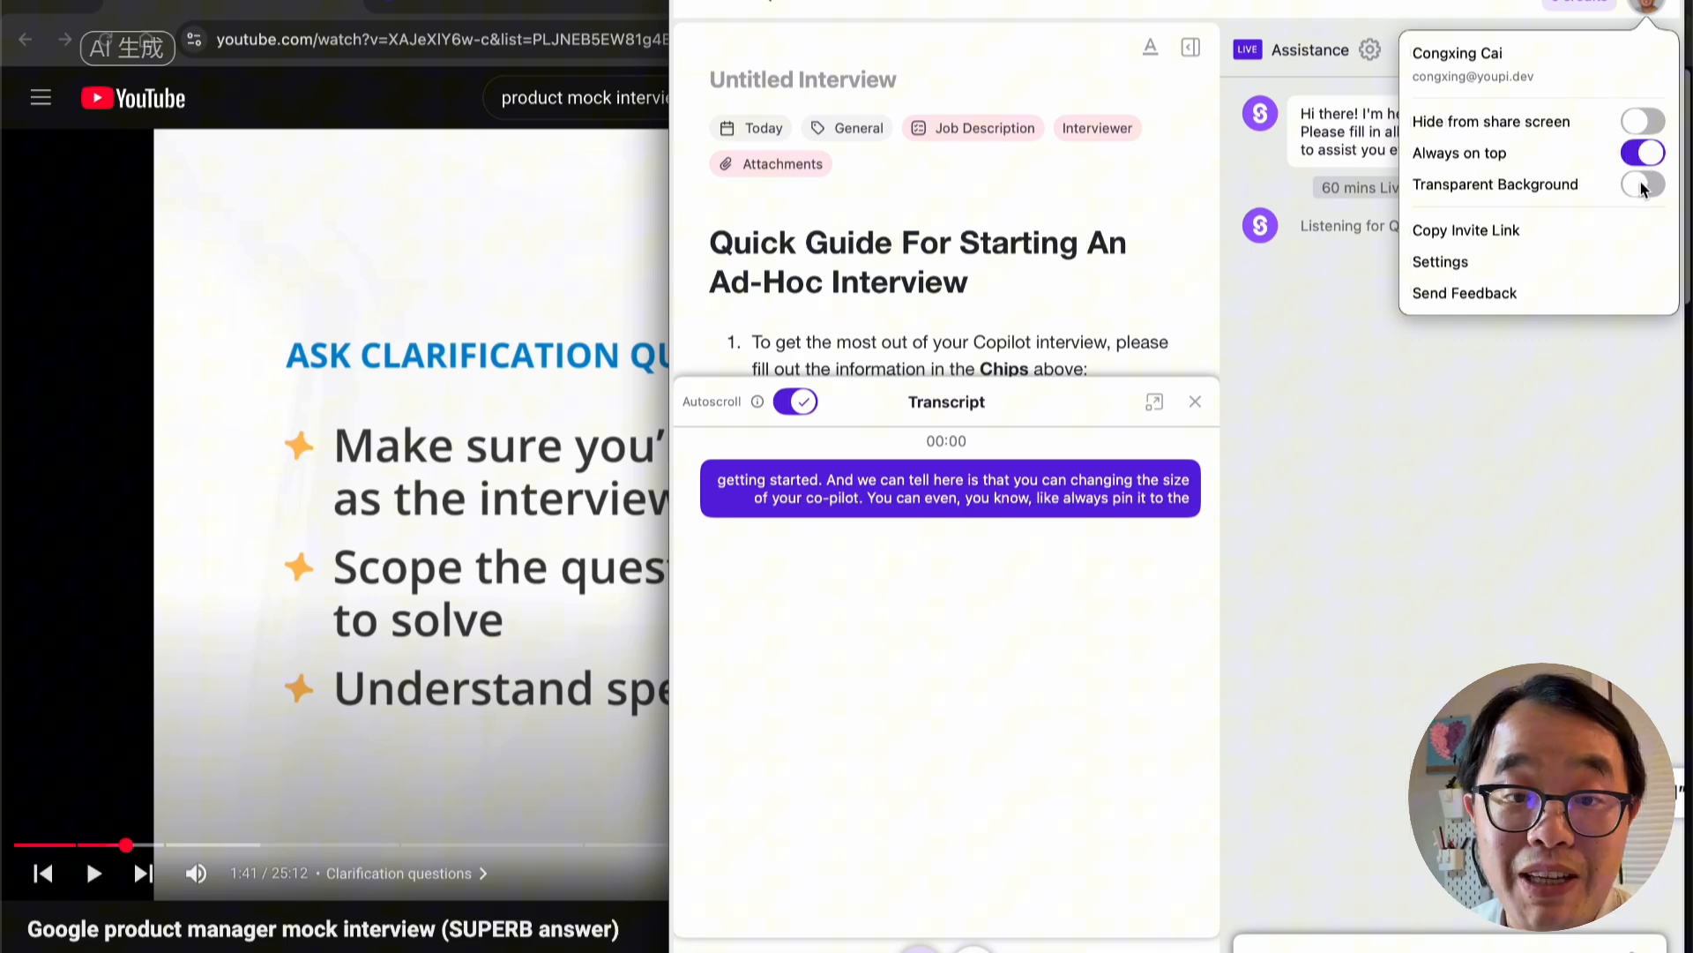
left_click(1641, 183)
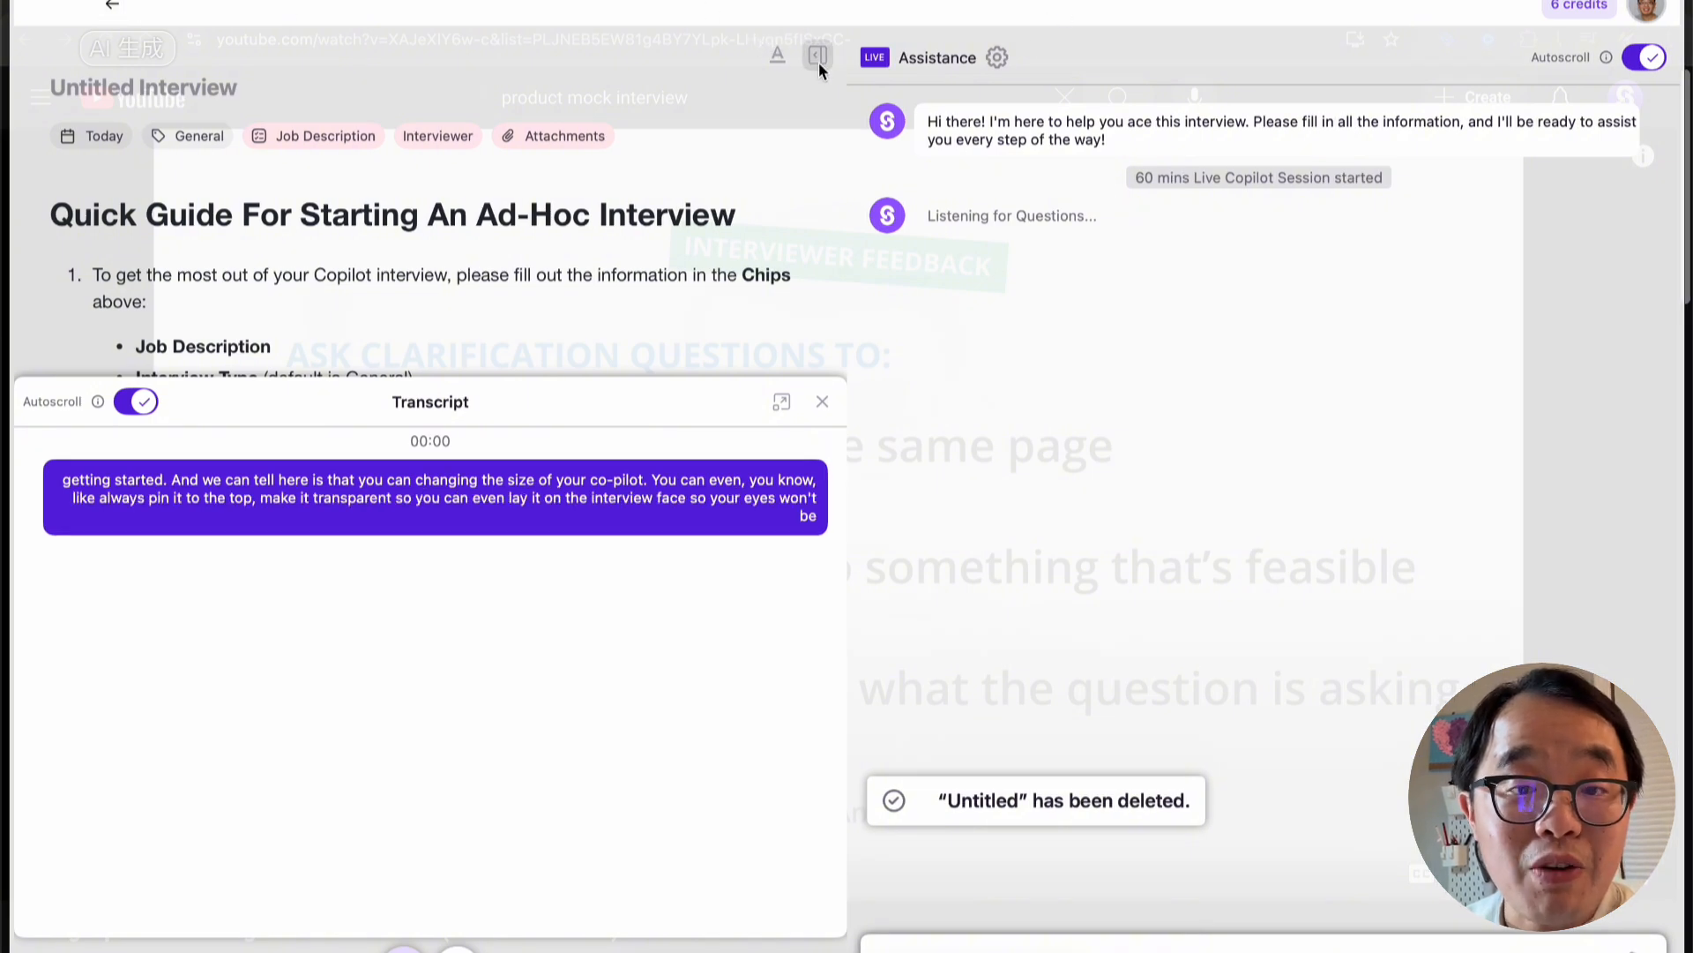
left_click(822, 401)
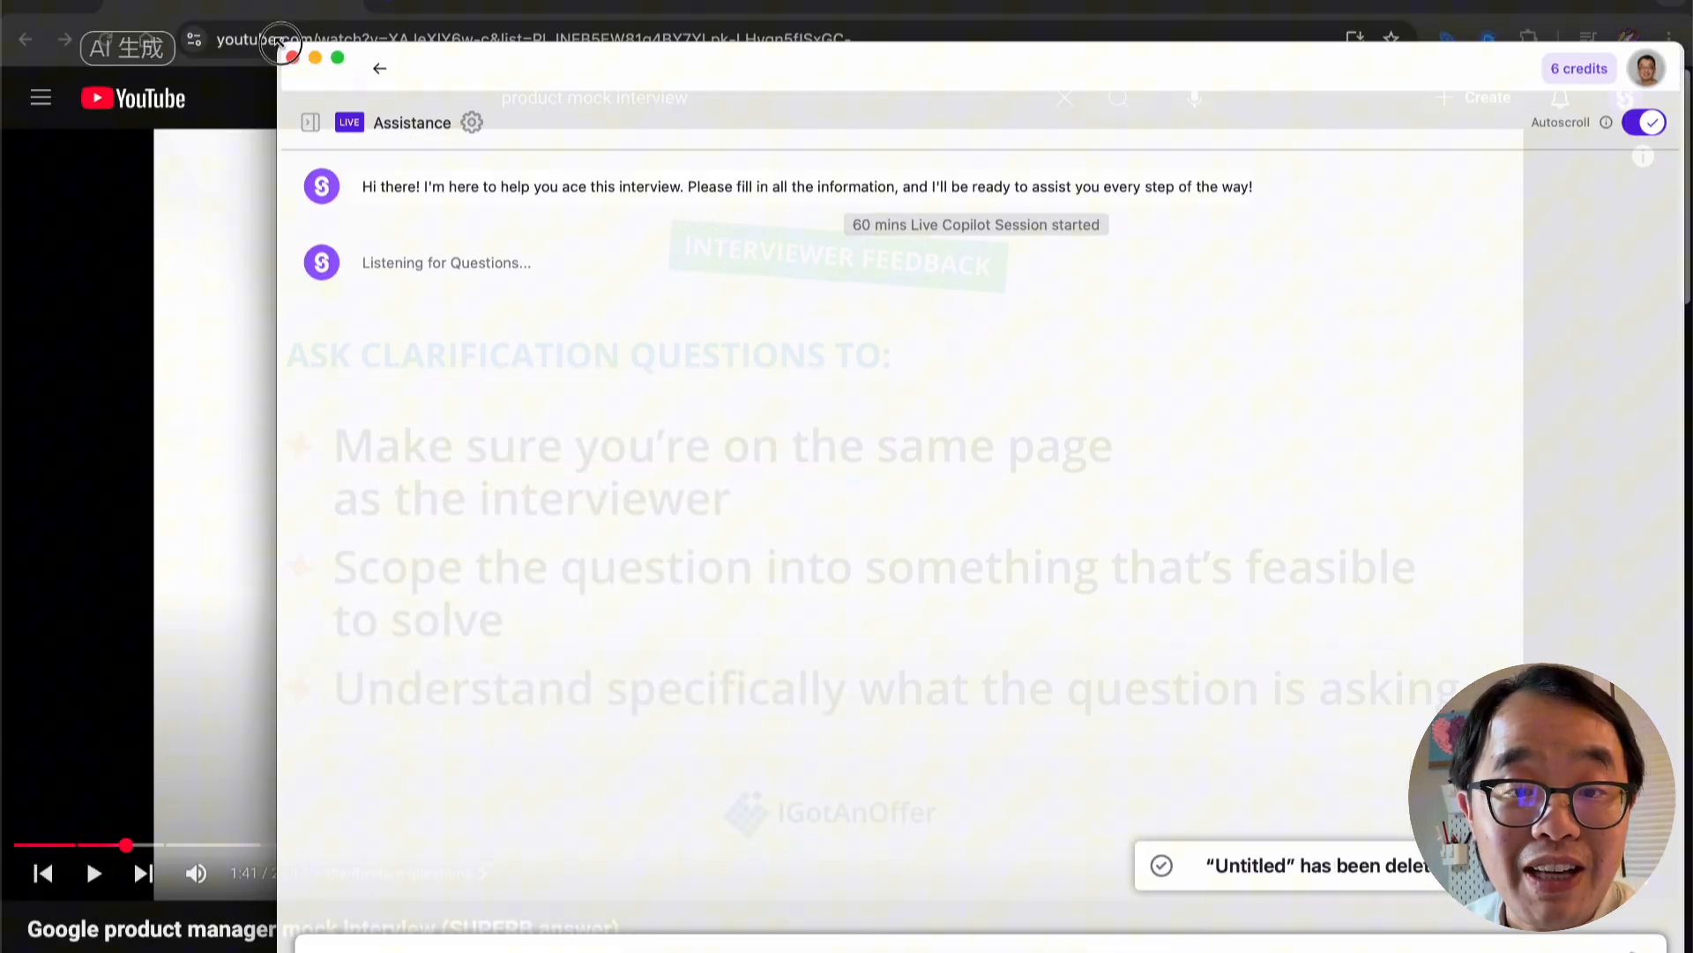
Step: Enable Hide from share screen for the copilot window
left_click(1646, 68)
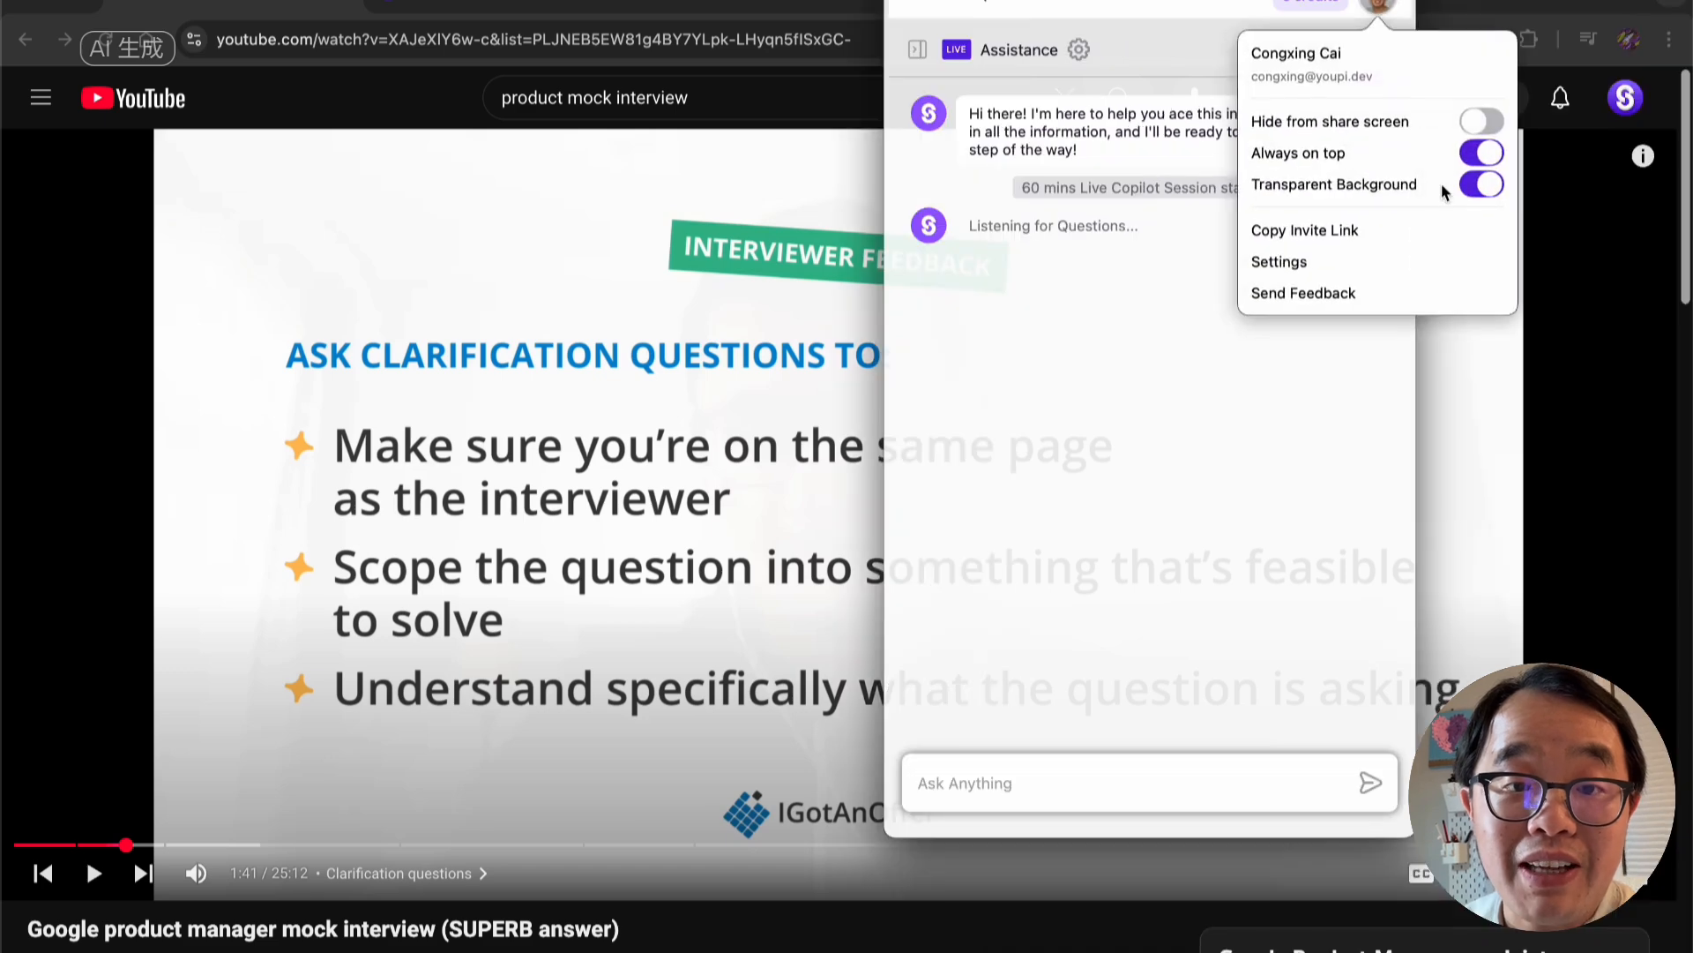
left_click(1480, 120)
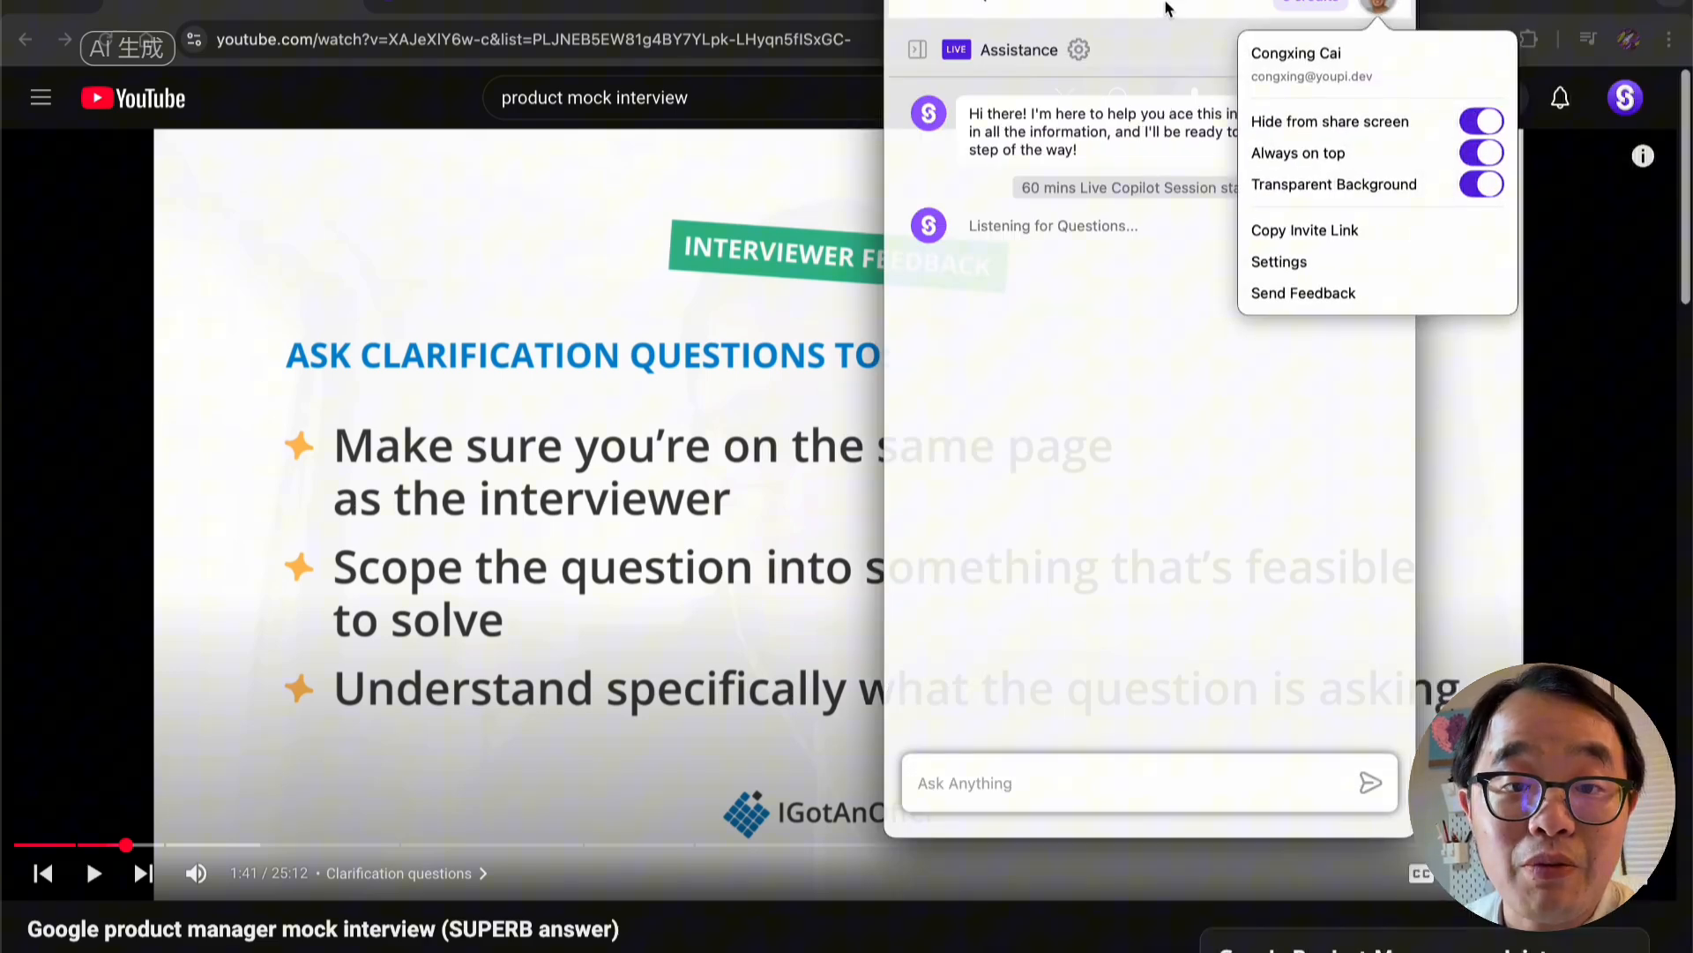
left_click(1149, 26)
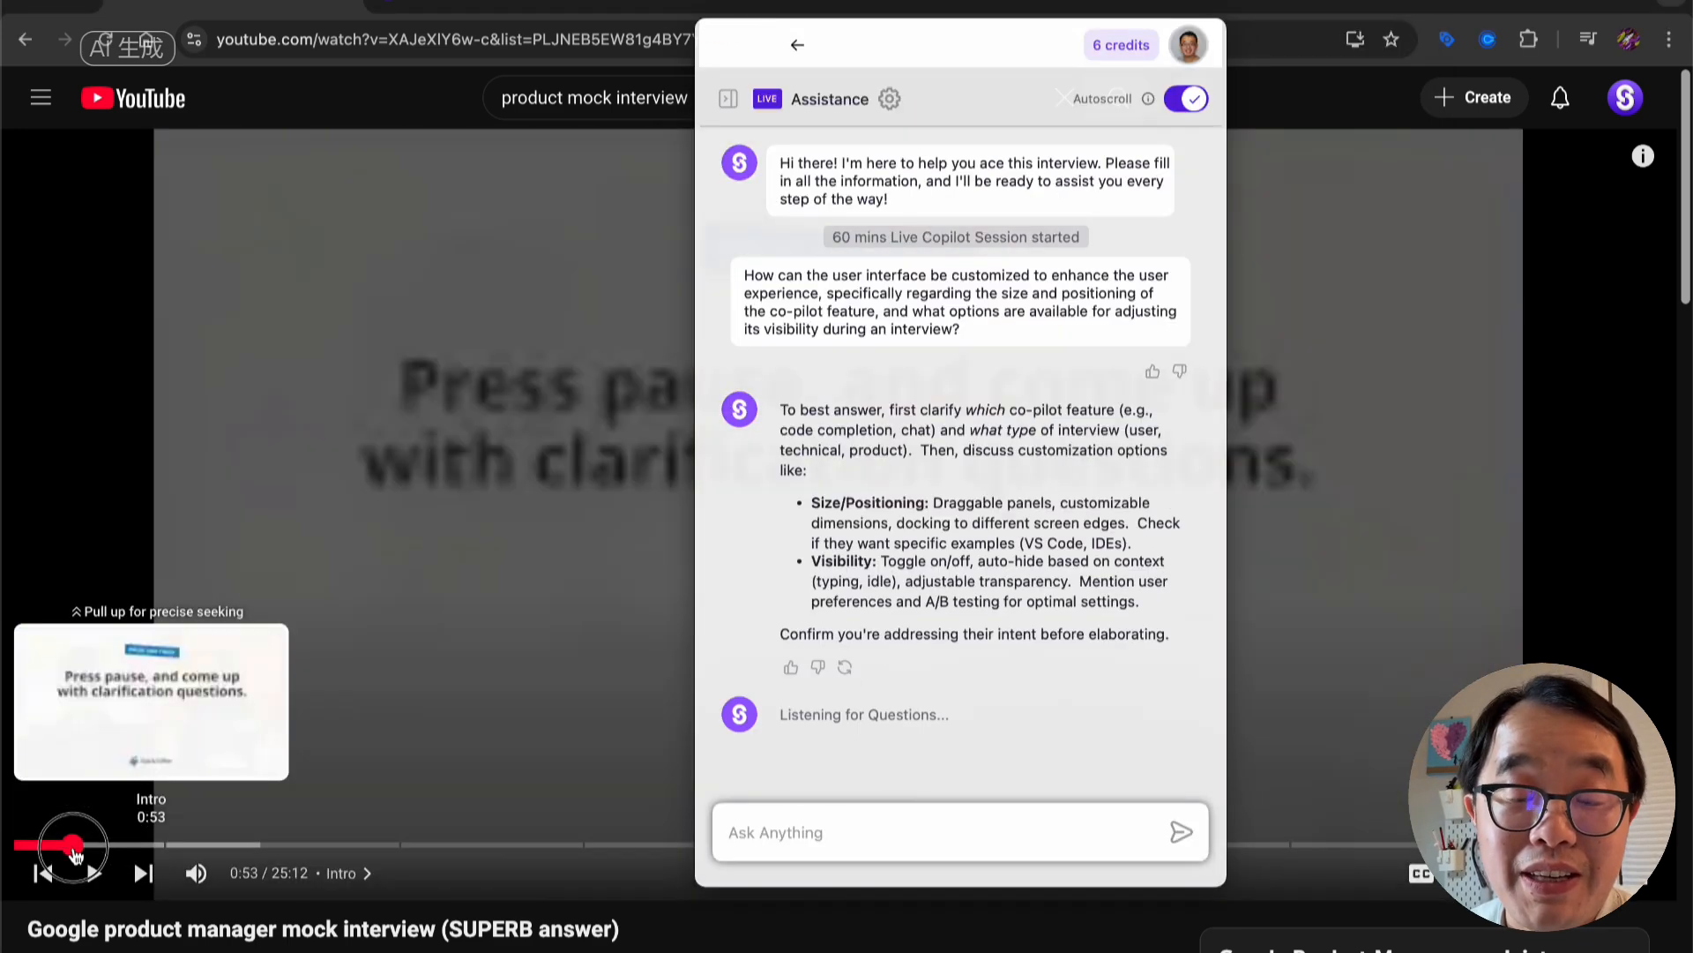
Step: Rewind the mock interview so the copilot answers the Google Chrome improvement question
left_click(60, 845)
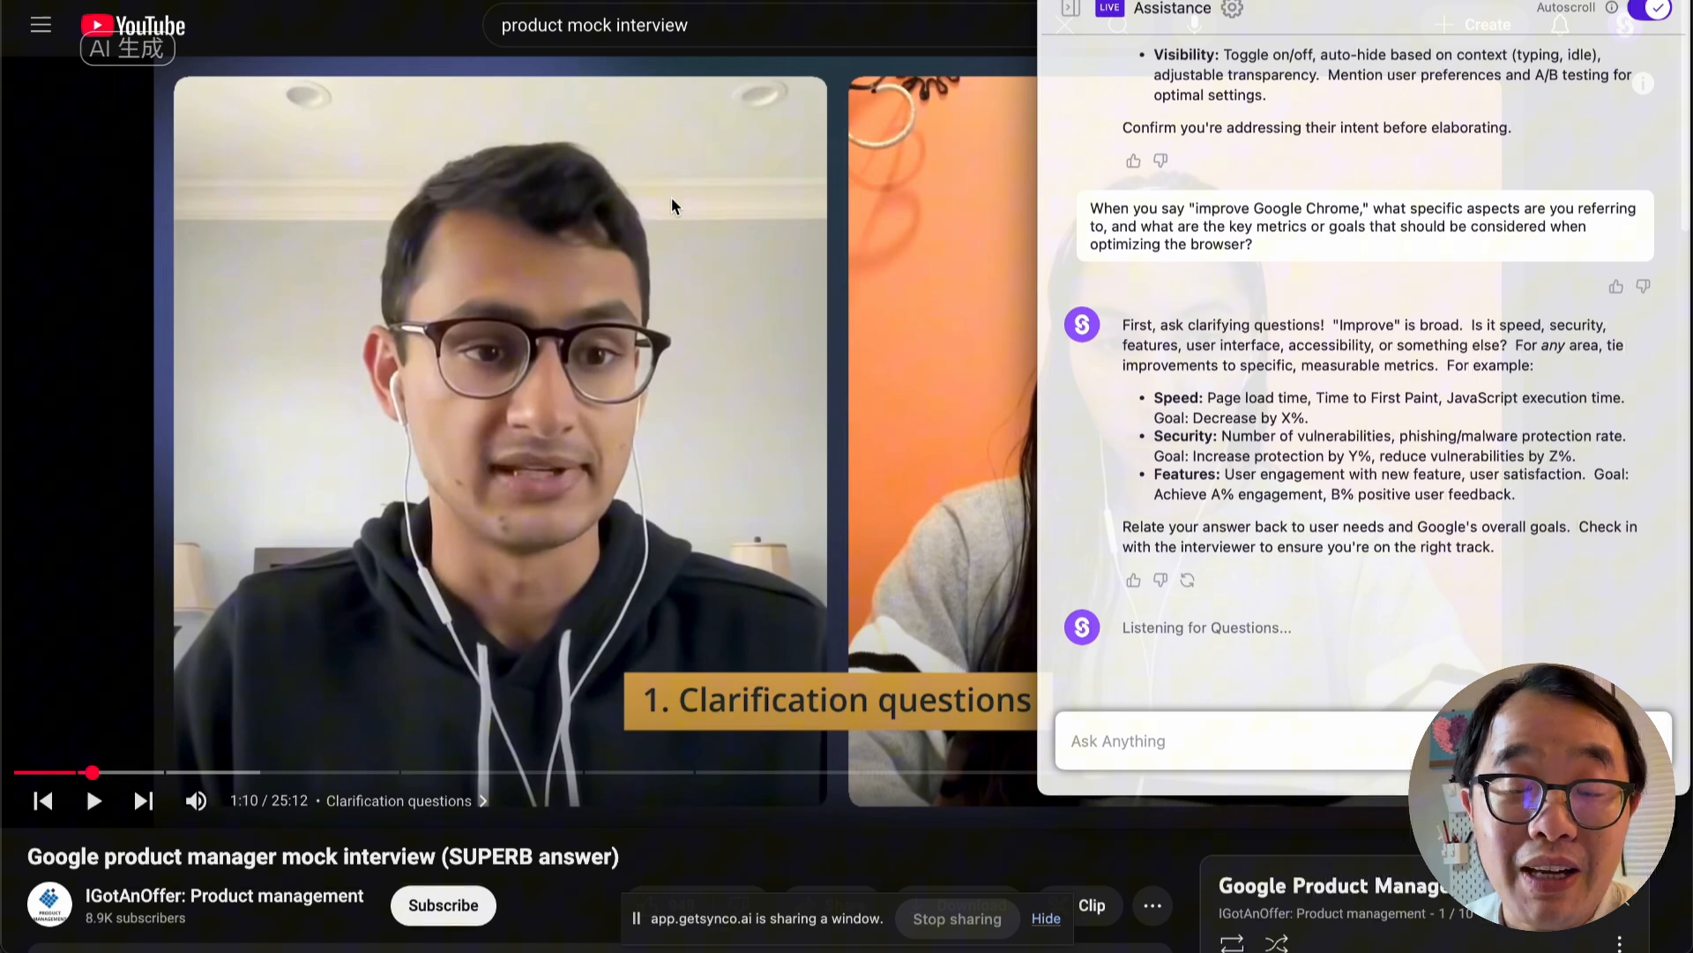
mouse_move(854, 85)
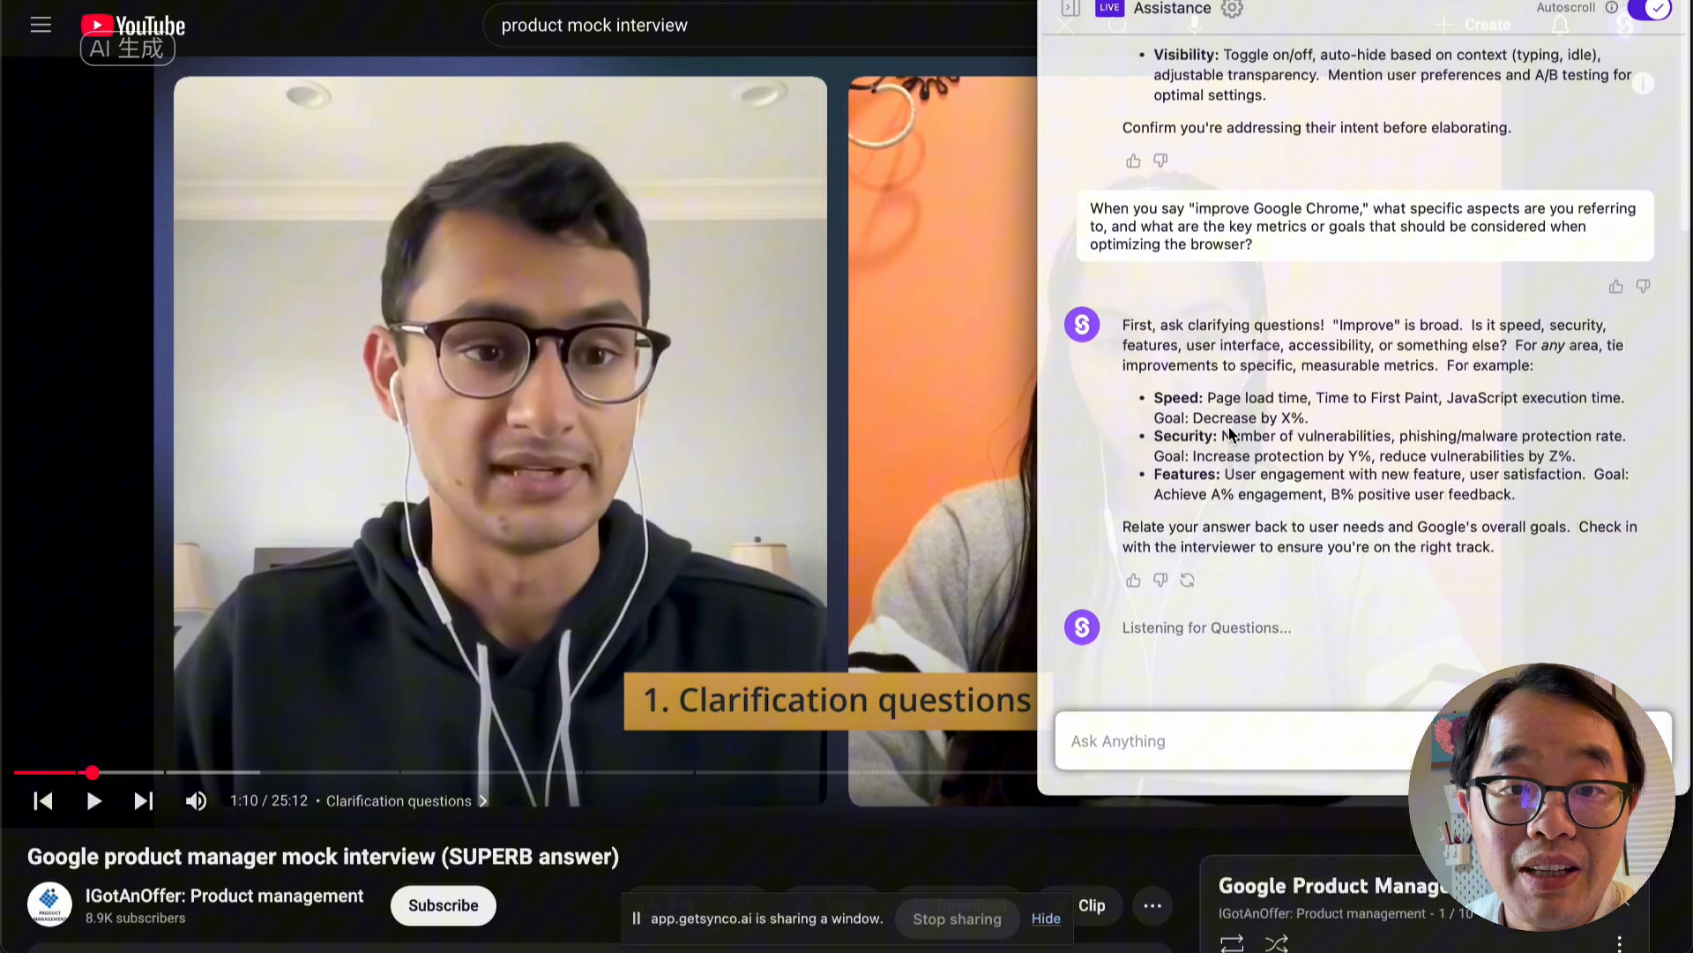
mouse_move(971, 129)
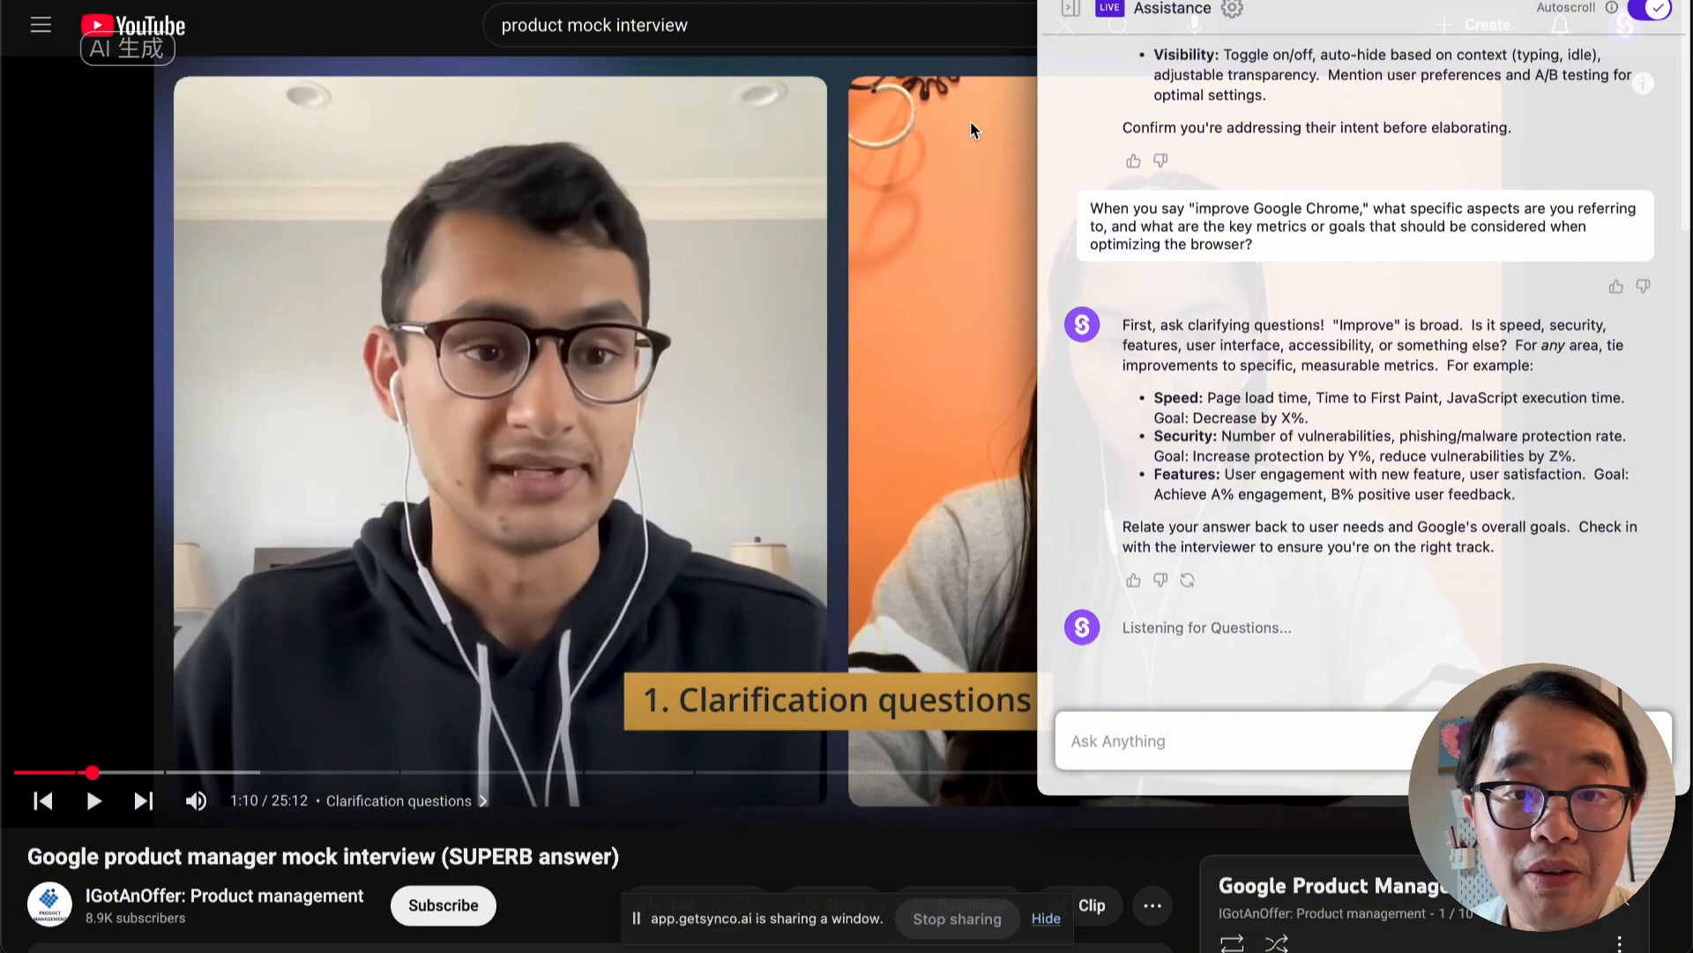